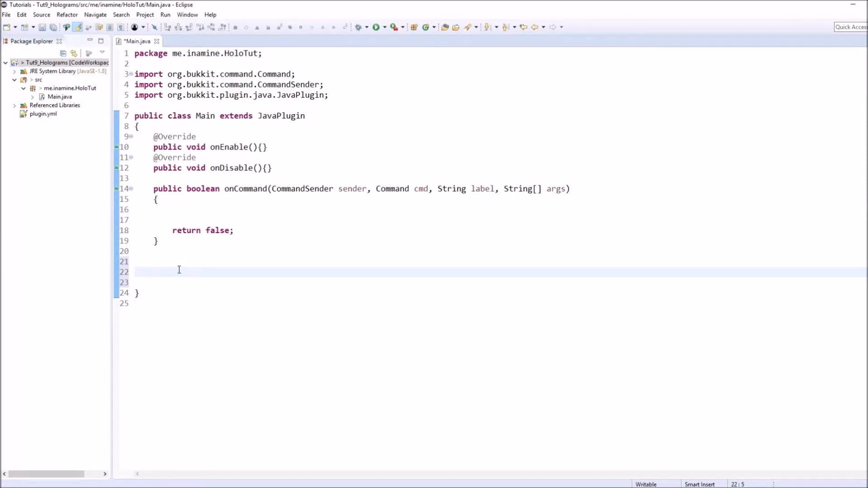
# Declare public void makeHologram(Player pl, String message) with an empty body below onCommand
pyautogui.write('public void makeHol')
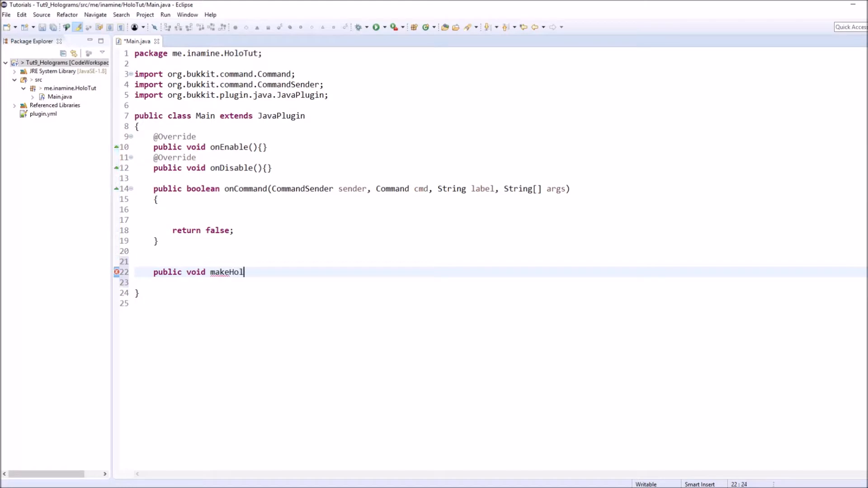
pyautogui.write('ogram()')
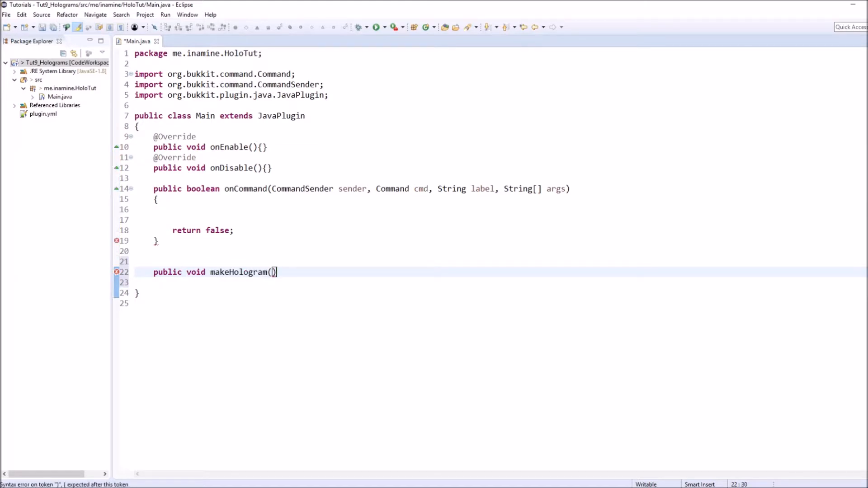
pyautogui.write('Player pl,')
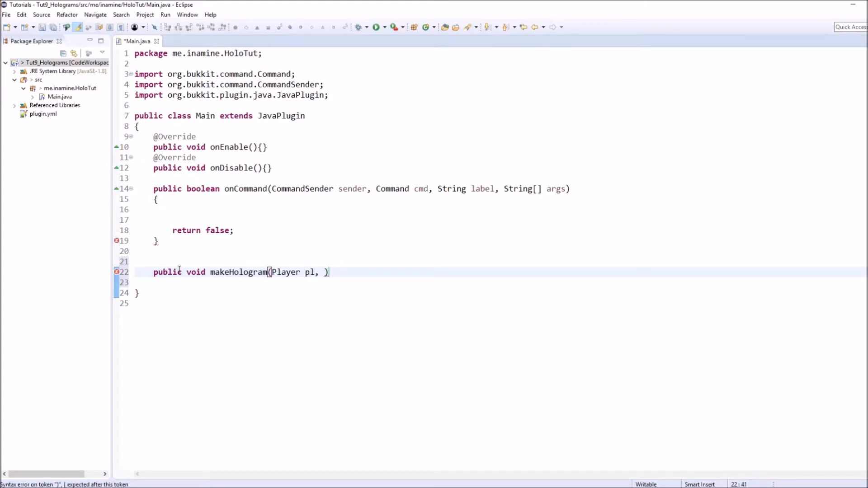
pyautogui.write('String')
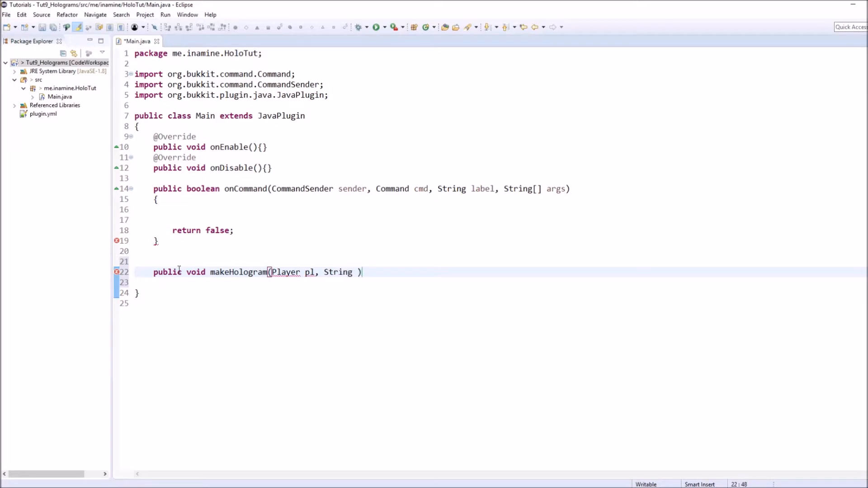
pyautogui.write('message')
pyautogui.write('{')
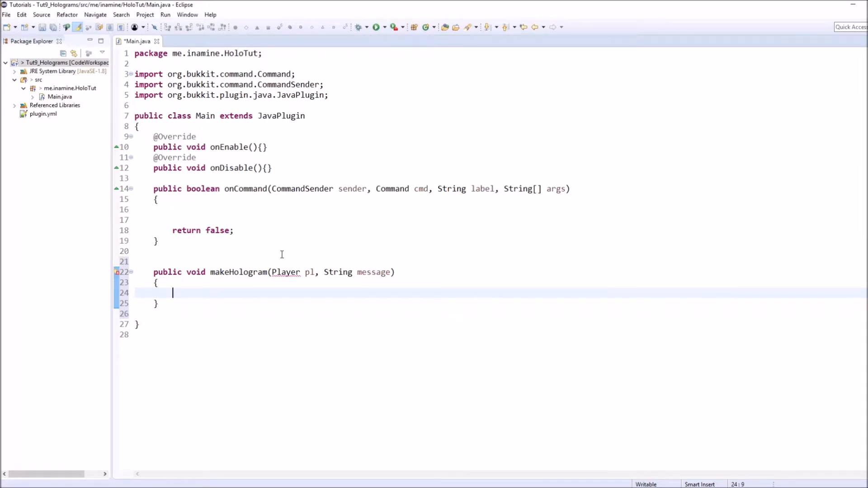
pyautogui.moveTo(304, 295)
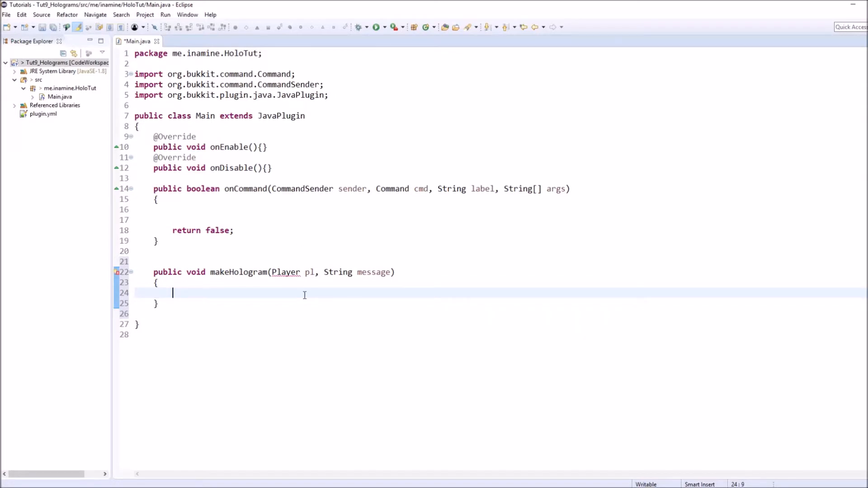
# Add a try block with catch (NoClassDefFoundError e) calling e.printStackTrace()
pyautogui.write('try')
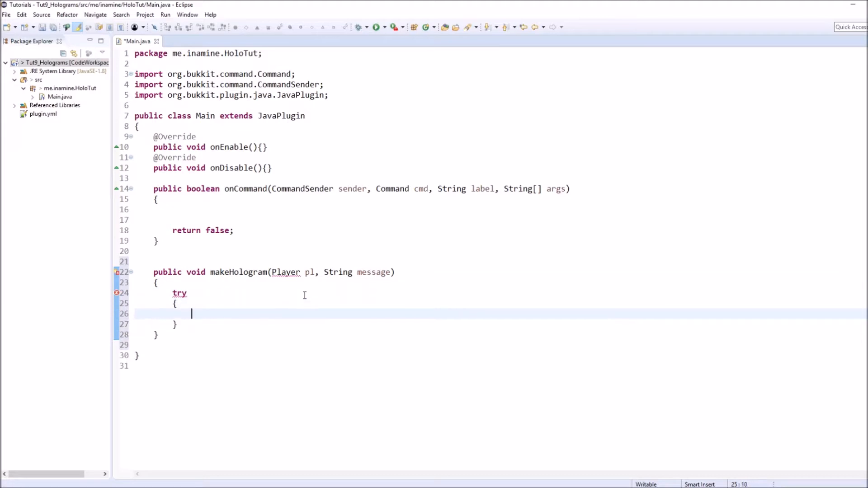
pyautogui.write('cath')
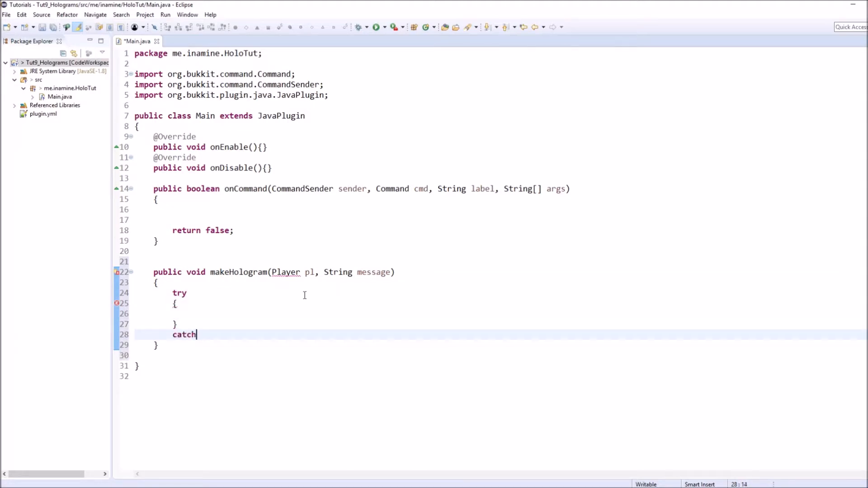
pyautogui.write('(')
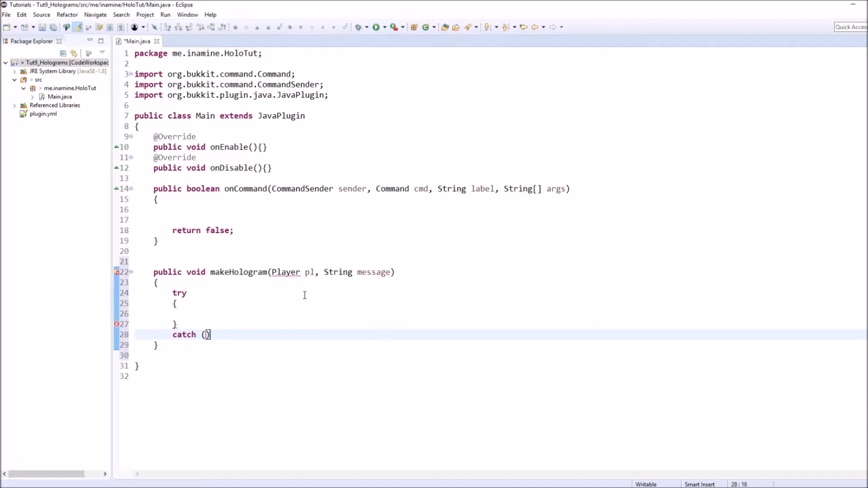
pyautogui.write('NoClassDefFoun')
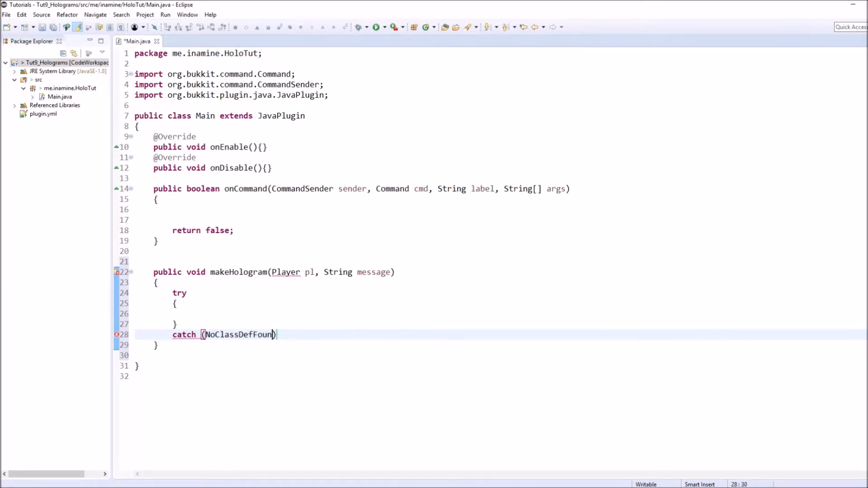
pyautogui.write('Error')
pyautogui.write('{')
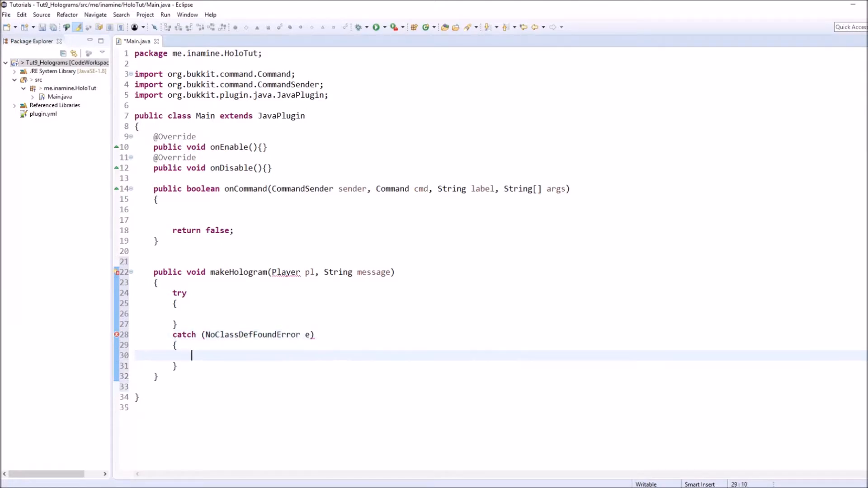
pyautogui.write('e.')
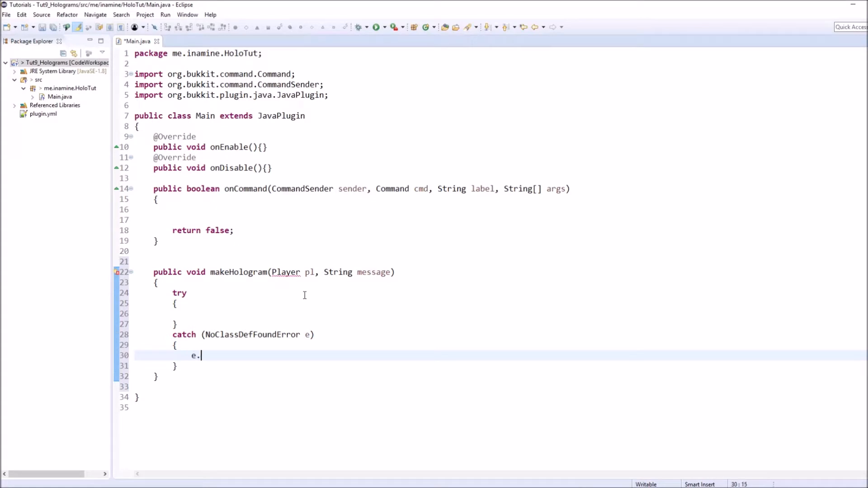
pyautogui.write('printStackTrace();')
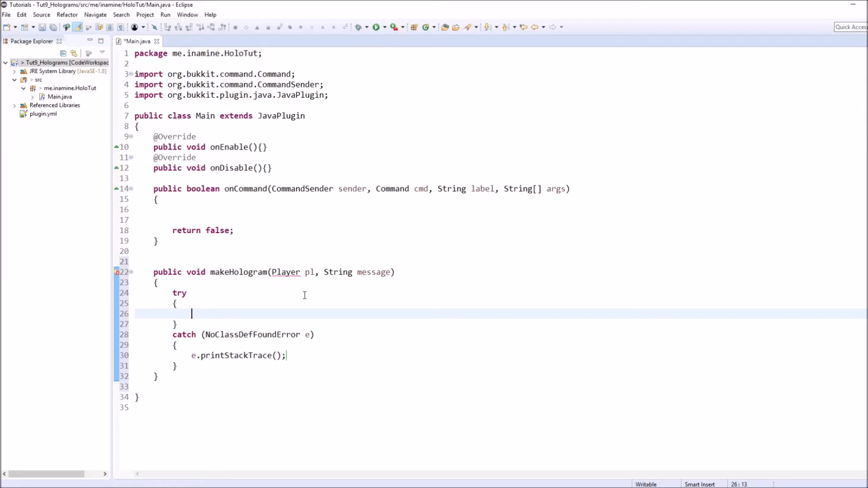
# Import org.bukkit.entity.Player and org.bukkit.plugin.Plugin, and add 'Plugin plugin = this;'
pyautogui.click(287, 272)
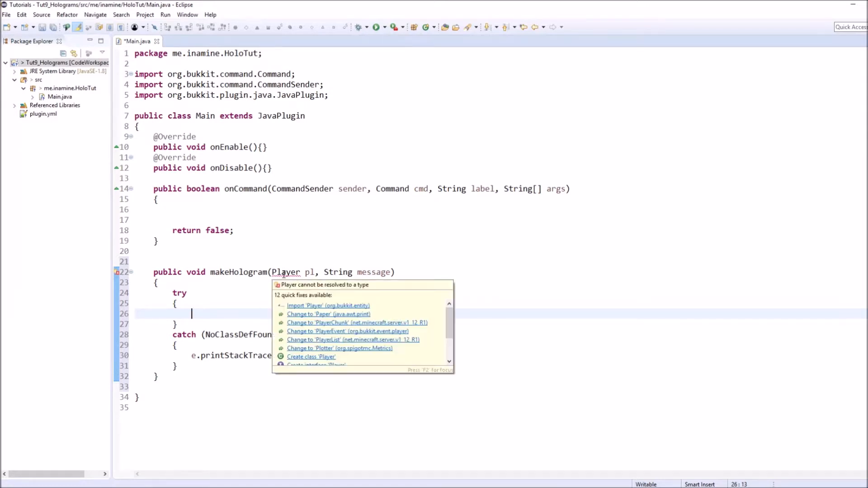
pyautogui.click(328, 305)
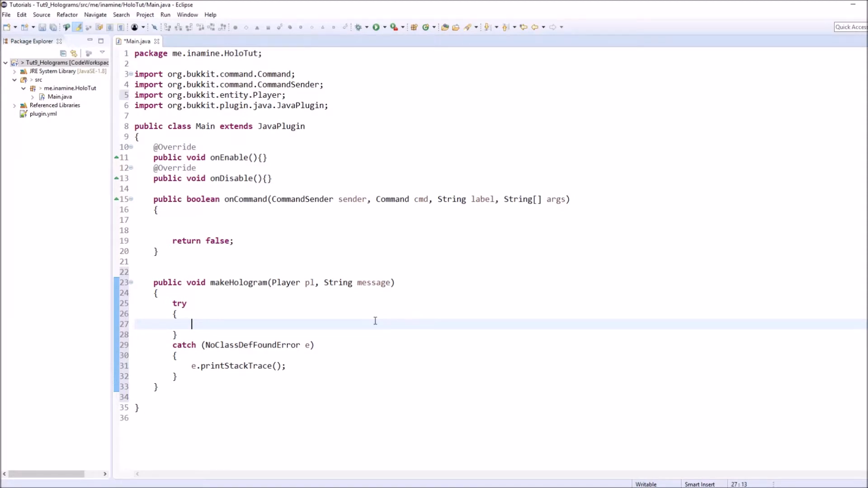
pyautogui.write('Plugin plugin =')
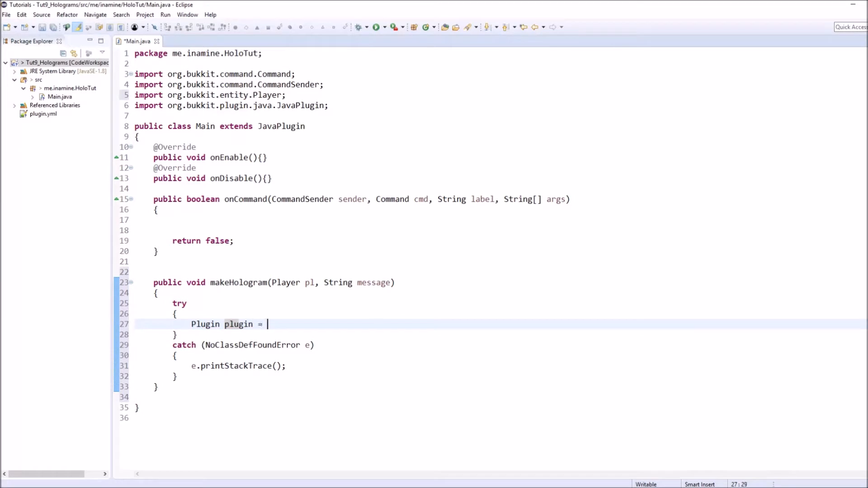
pyautogui.write('t')
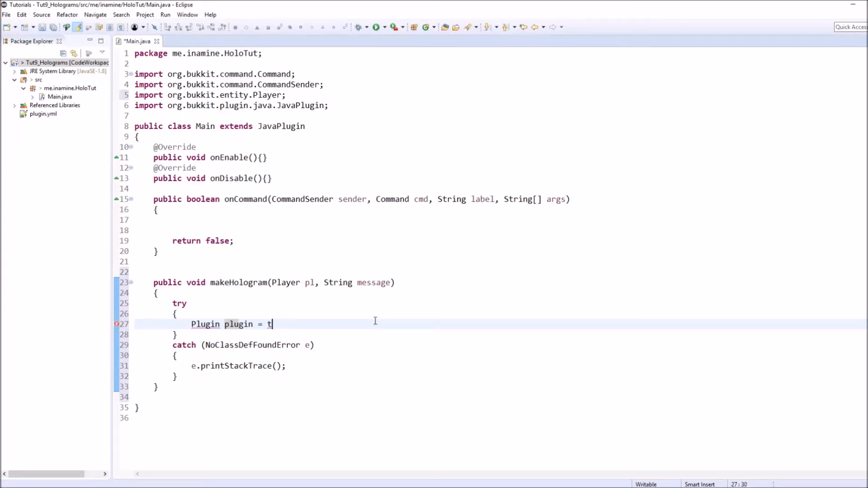
pyautogui.write('his;')
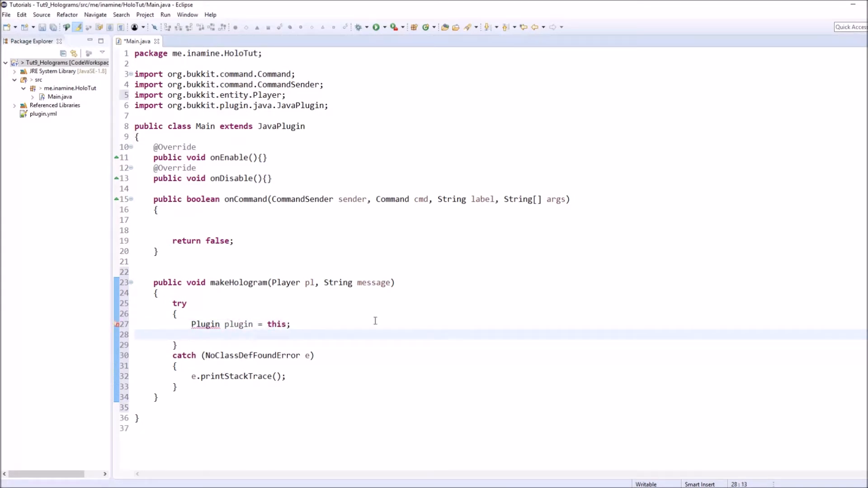
pyautogui.click(204, 324)
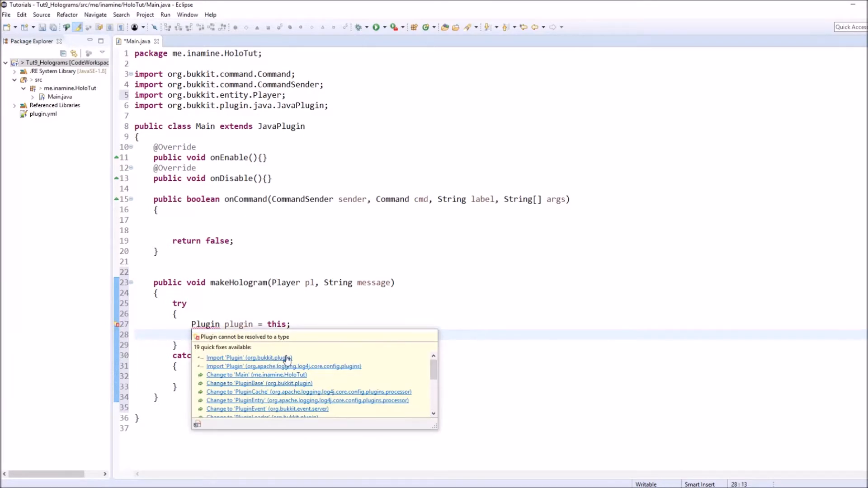
pyautogui.moveTo(303, 370)
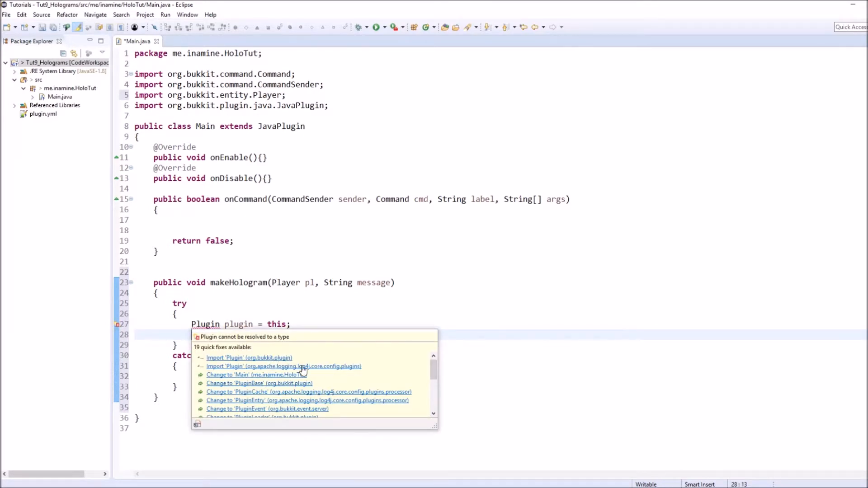
pyautogui.click(248, 358)
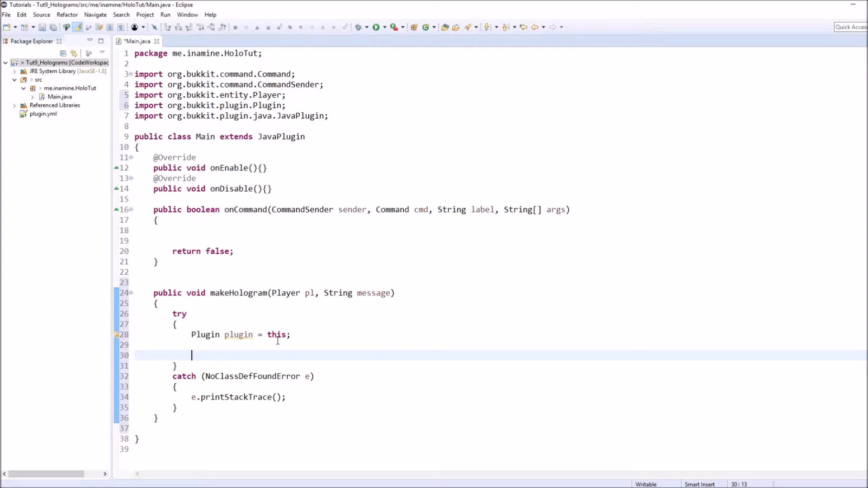
# Add 'Location loca = pl.getLocation();' and import org.bukkit.Location
pyautogui.write('Loca')
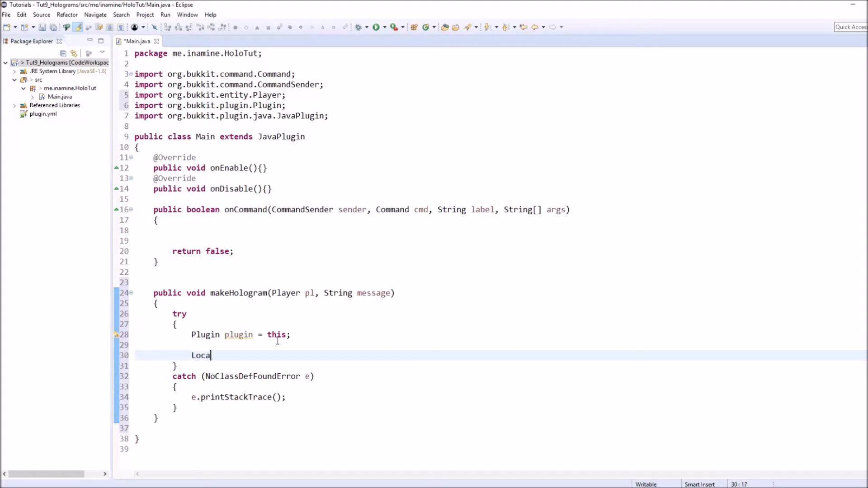
pyautogui.write('tion loca =')
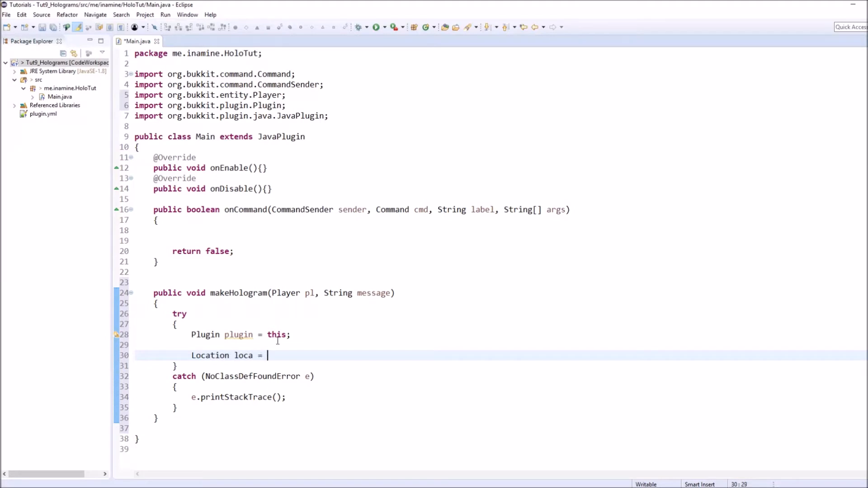
pyautogui.write('pl.')
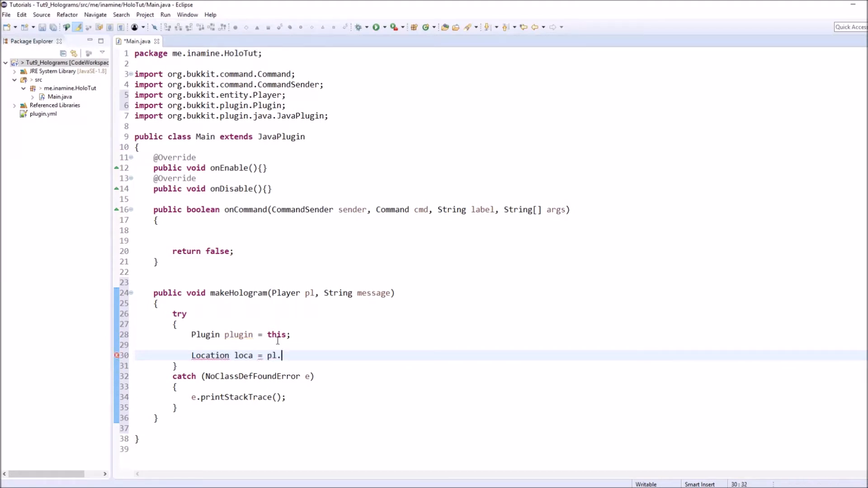
pyautogui.write('g')
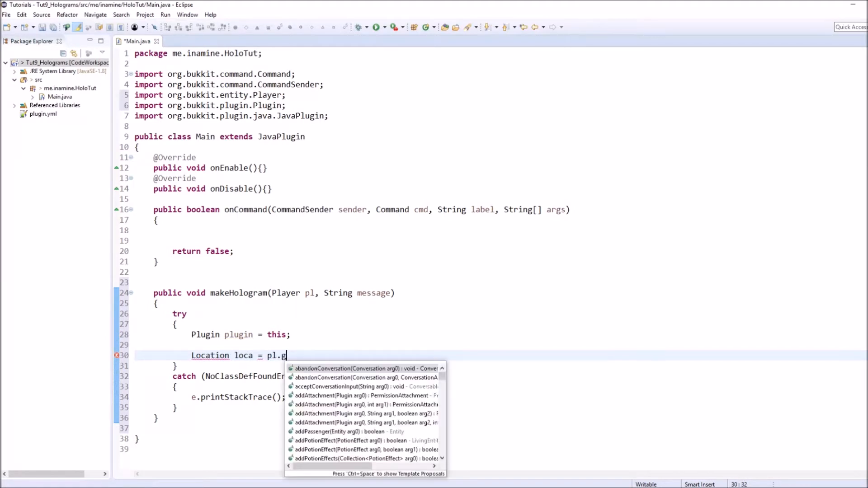
pyautogui.write('etlo')
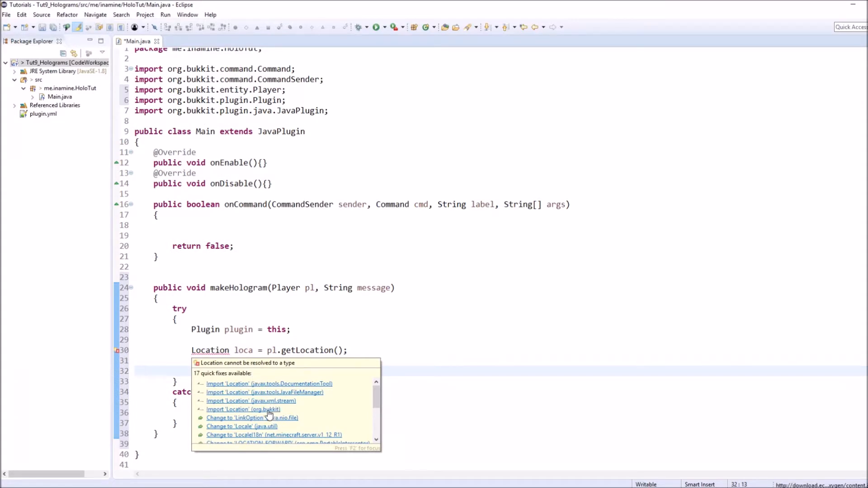
pyautogui.click(243, 409)
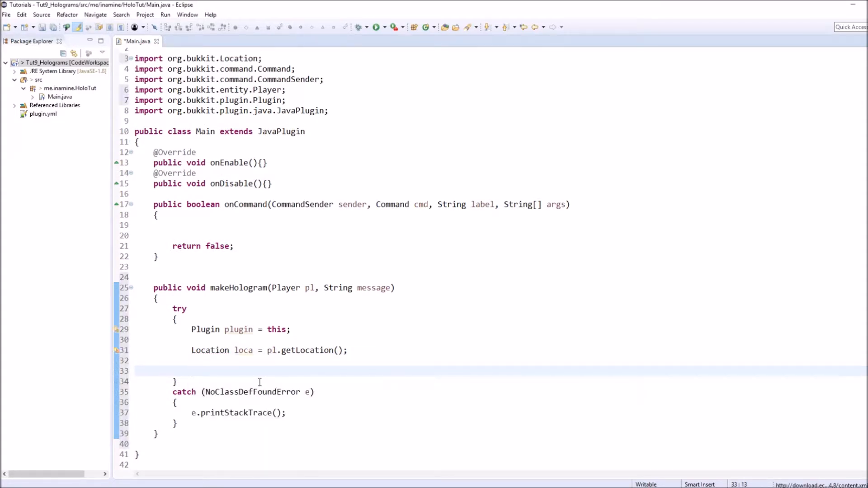
# Add loca.setY(pl.getLocation().getY() + 2.3D) to raise the hologram location
pyautogui.write('l')
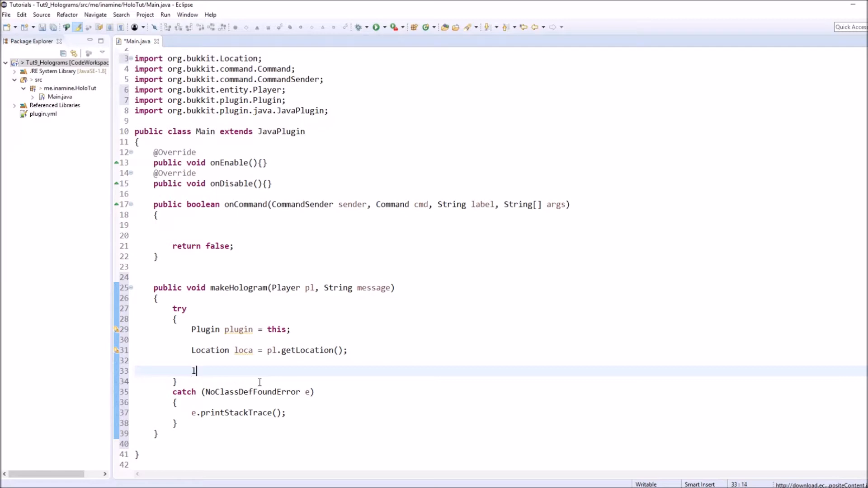
pyautogui.write('oca.setY(y);')
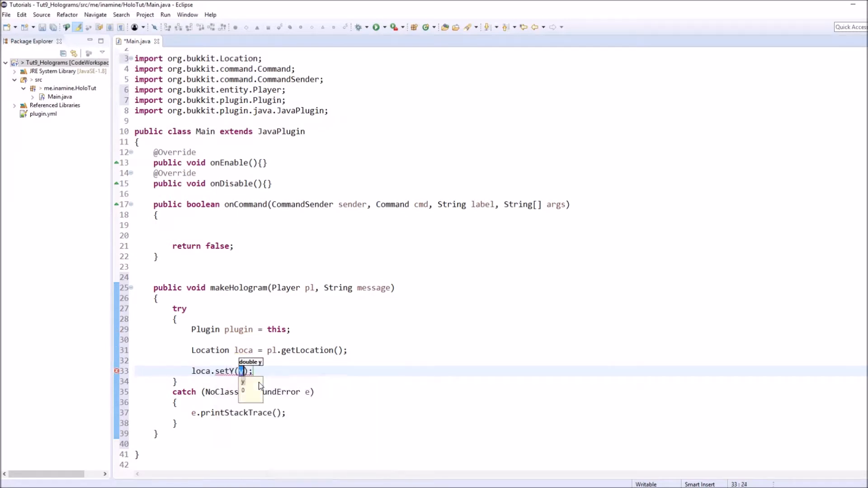
pyautogui.write('pl')
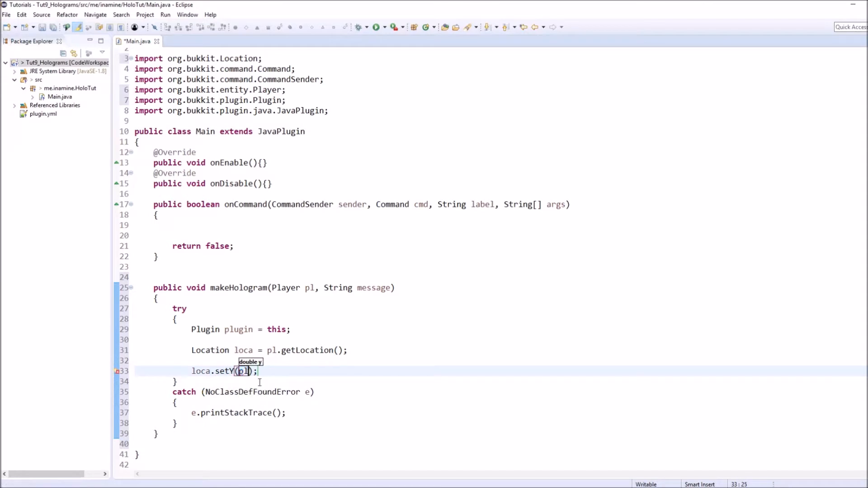
pyautogui.write('.')
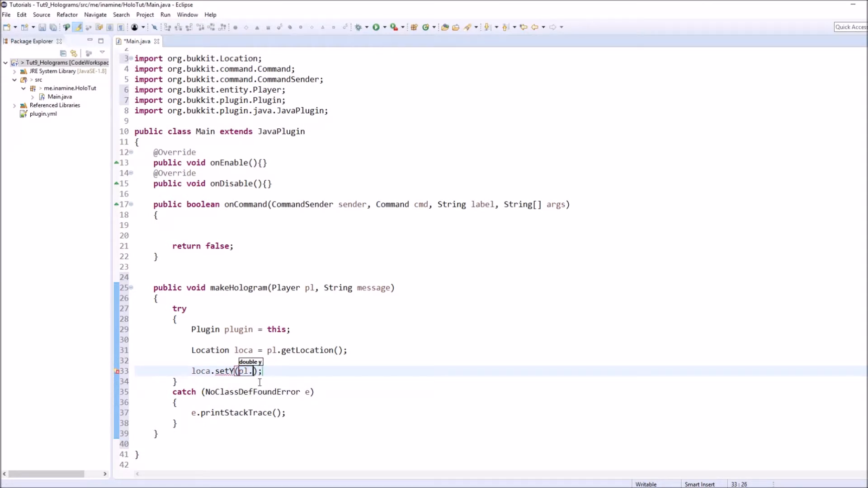
pyautogui.write('g')
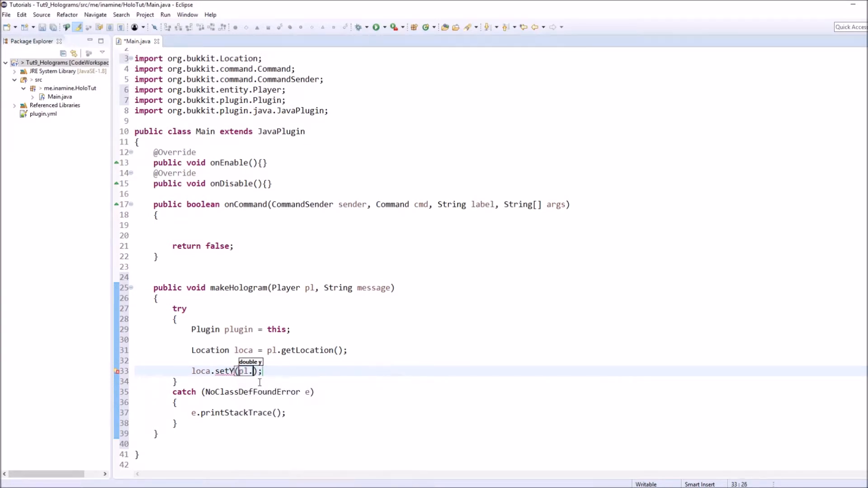
pyautogui.write('getLocation(')
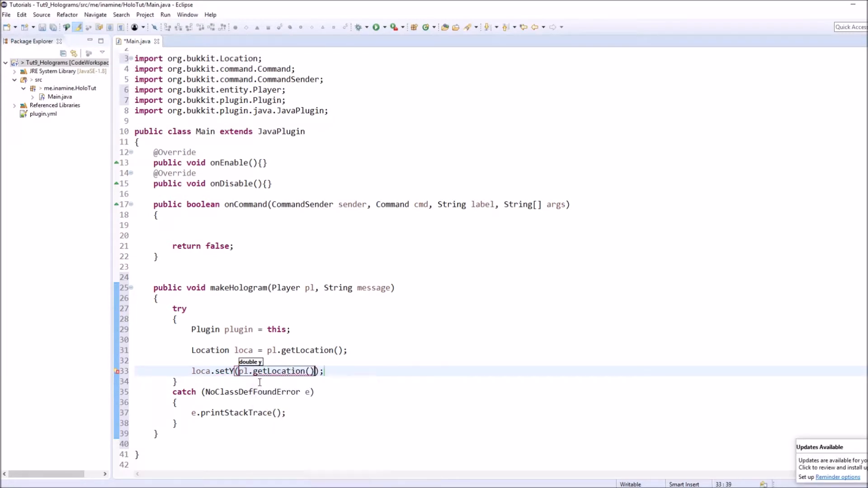
pyautogui.write('.getY(')
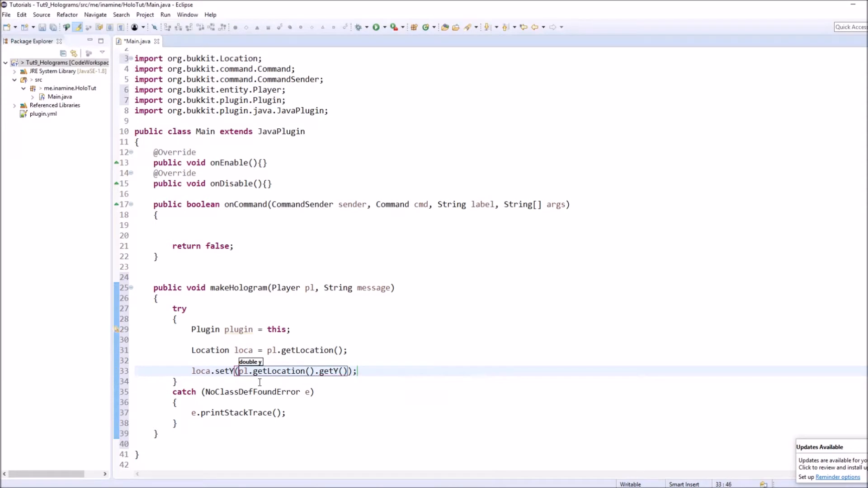
pyautogui.write('+')
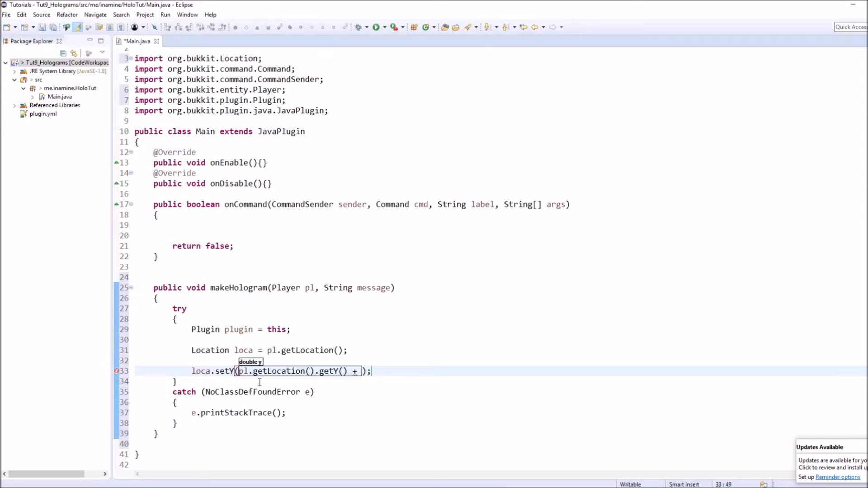
pyautogui.write('2.3D')
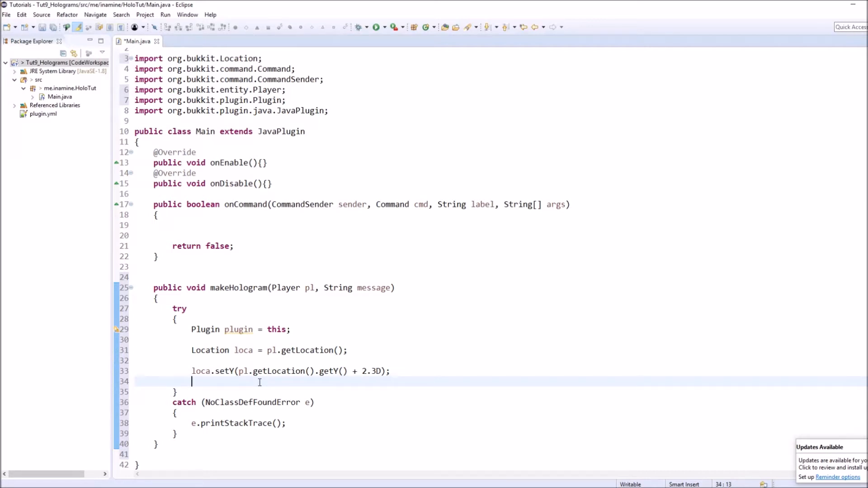
pyautogui.write('Hologr')
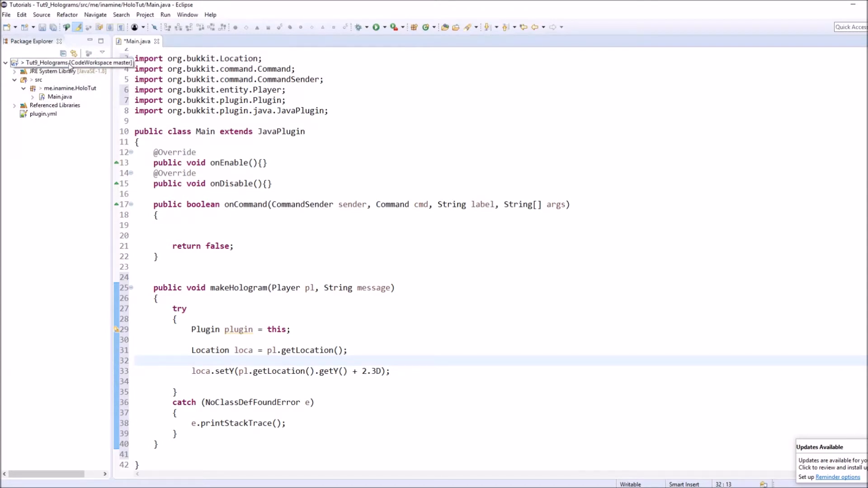
# Add HolographicDisplaysAPI_v2.1.7.jar as an external JAR to Tut9_Holograms' build path
pyautogui.click(192, 360)
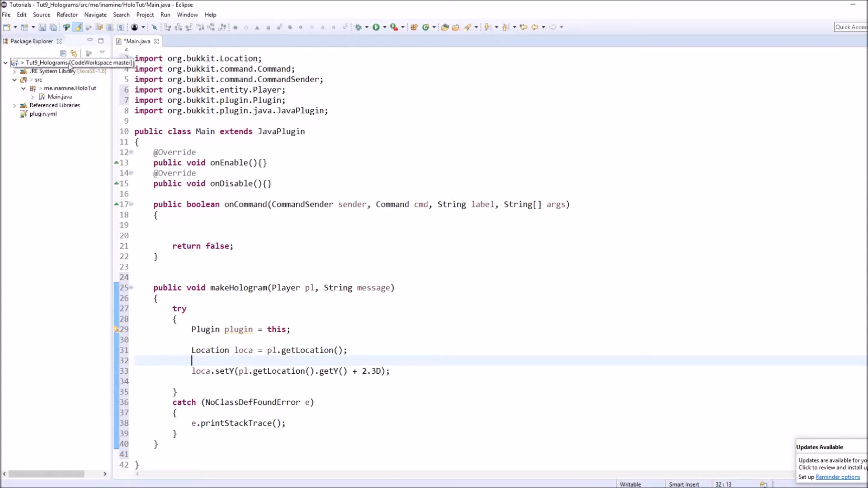
pyautogui.rightClick(47, 63)
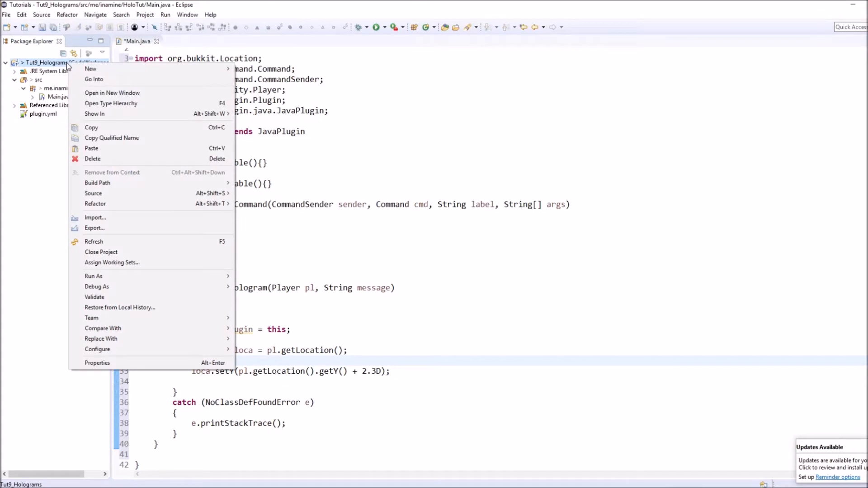
pyautogui.moveTo(163, 154)
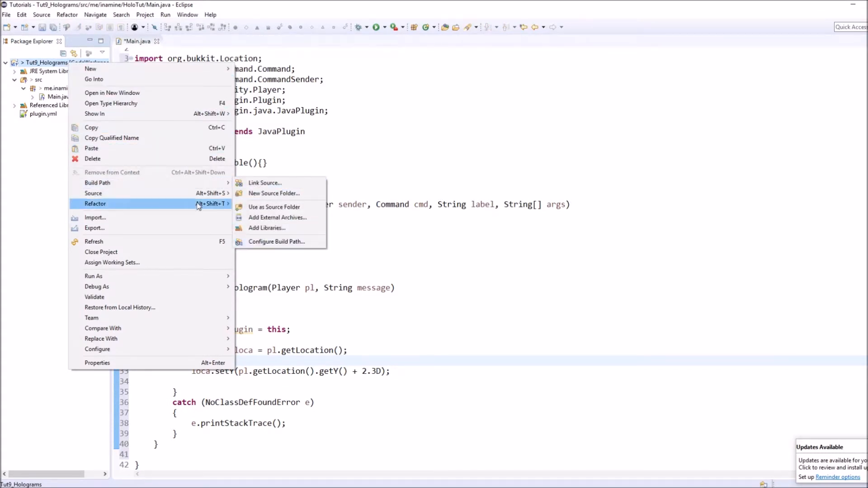
pyautogui.click(276, 242)
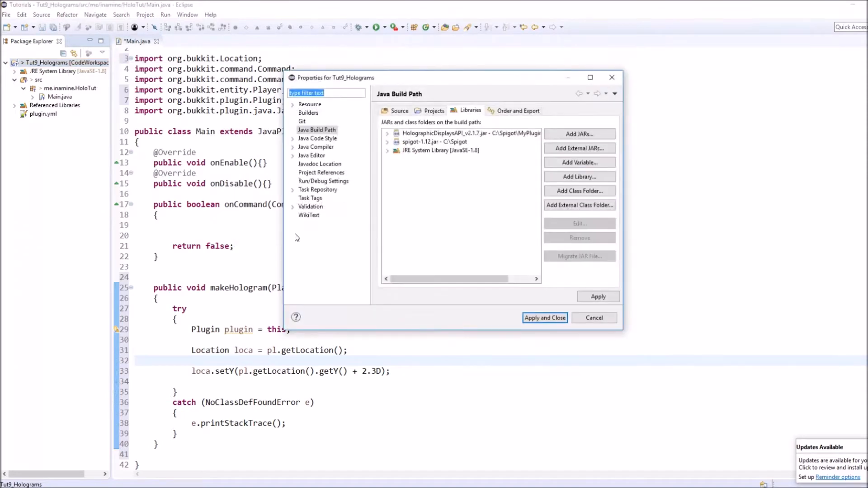
pyautogui.moveTo(419, 182)
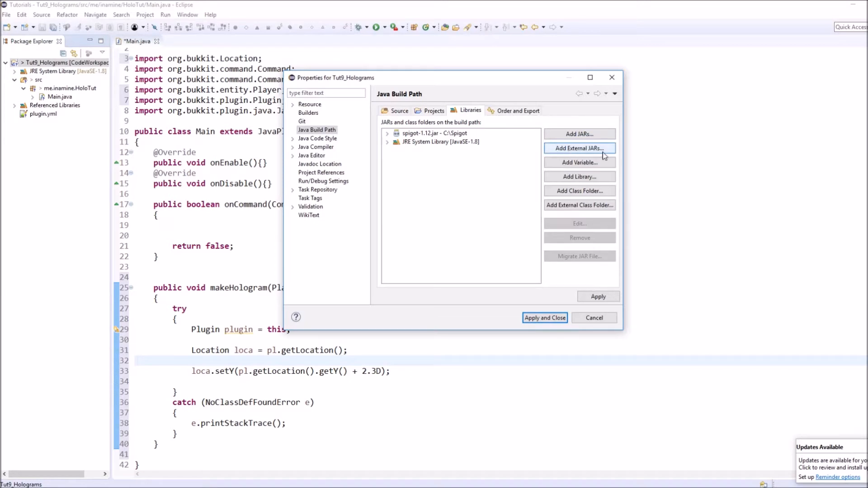
pyautogui.click(580, 148)
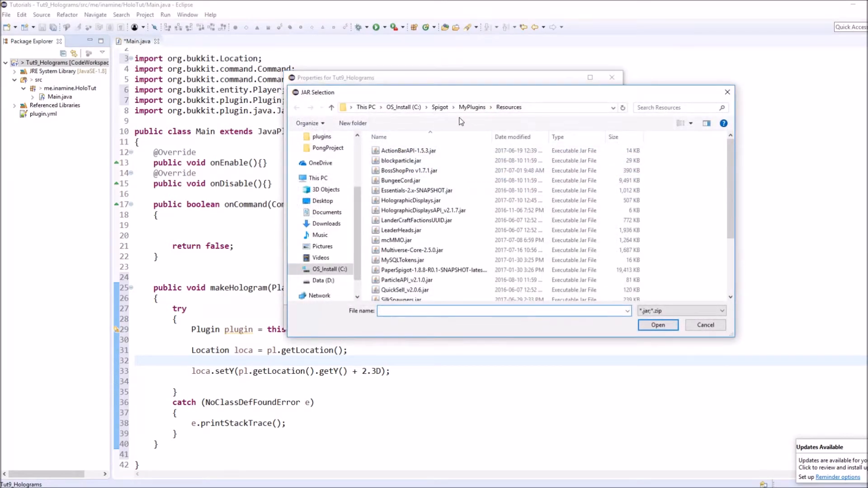
pyautogui.scroll(-3)
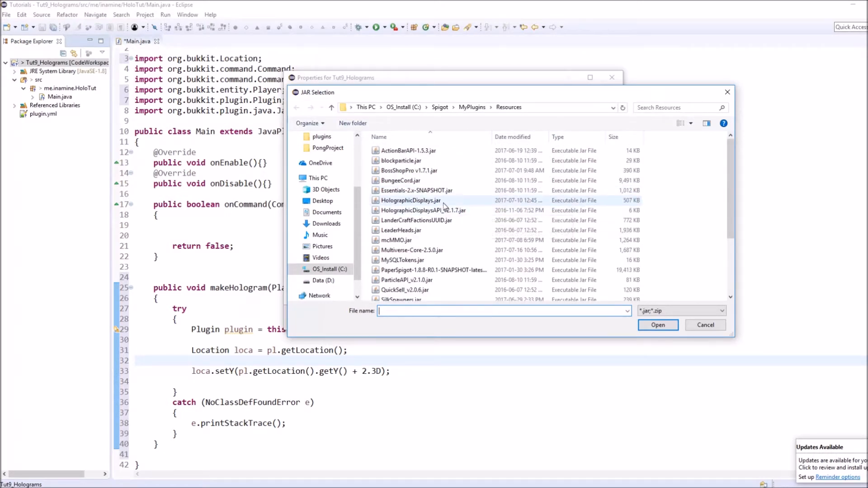
pyautogui.click(423, 211)
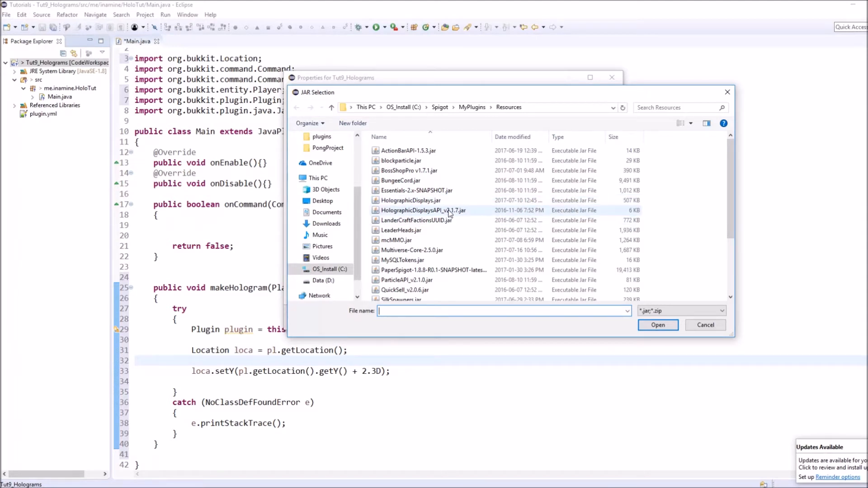
pyautogui.moveTo(411, 200)
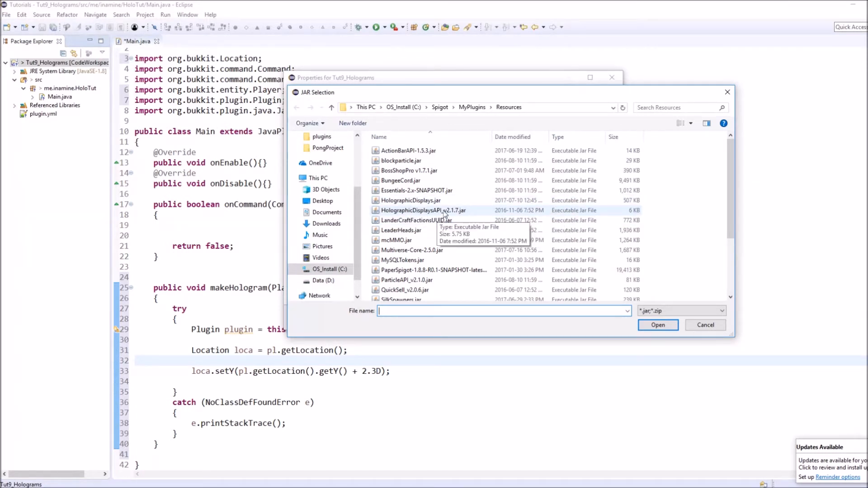
pyautogui.click(423, 210)
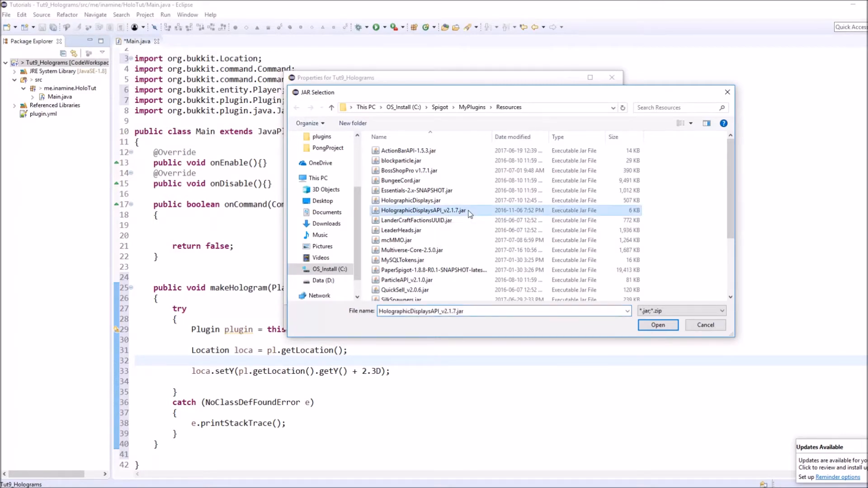
pyautogui.click(657, 325)
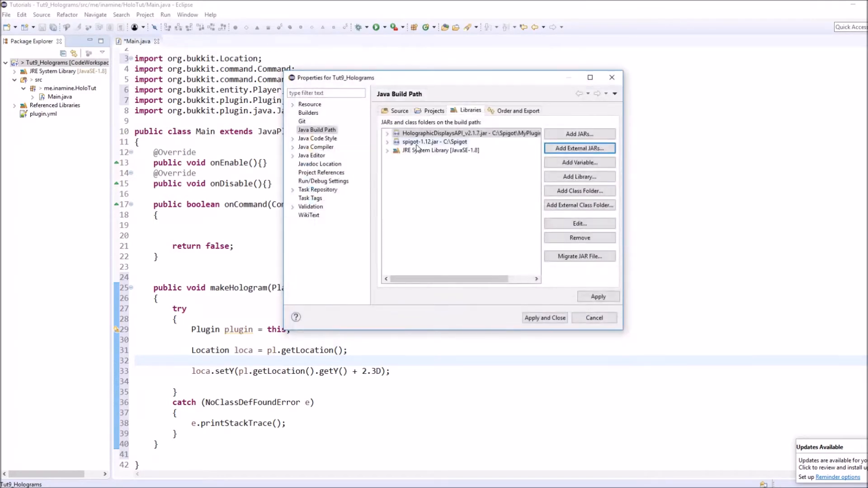
pyautogui.click(593, 317)
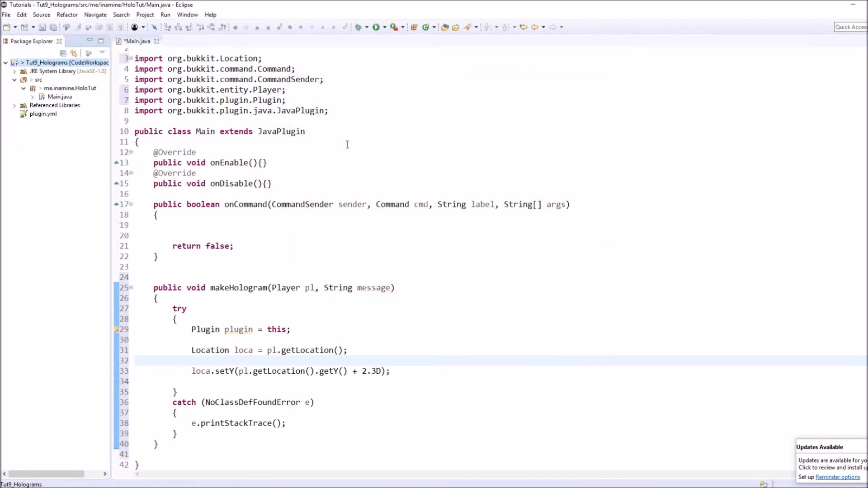
# Add 'Hologram holo = HologramsAPI.createHologram(plugin, loca);' and import both API classes
pyautogui.click(346, 371)
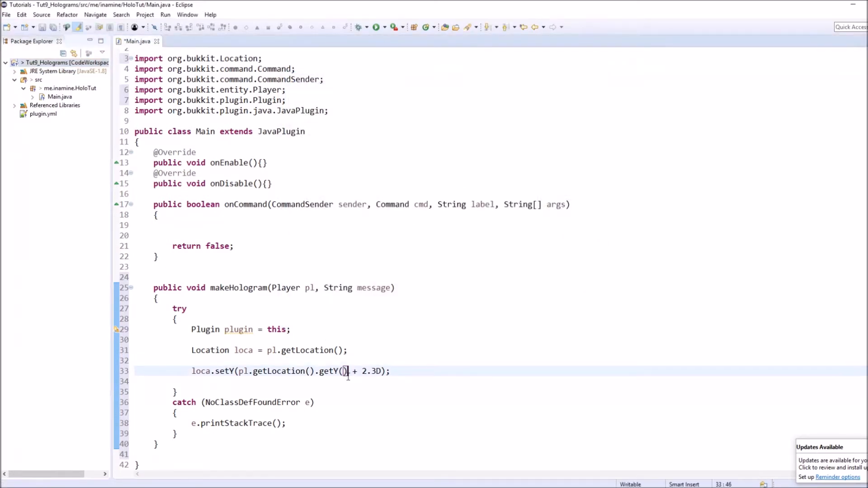
pyautogui.write('Holo')
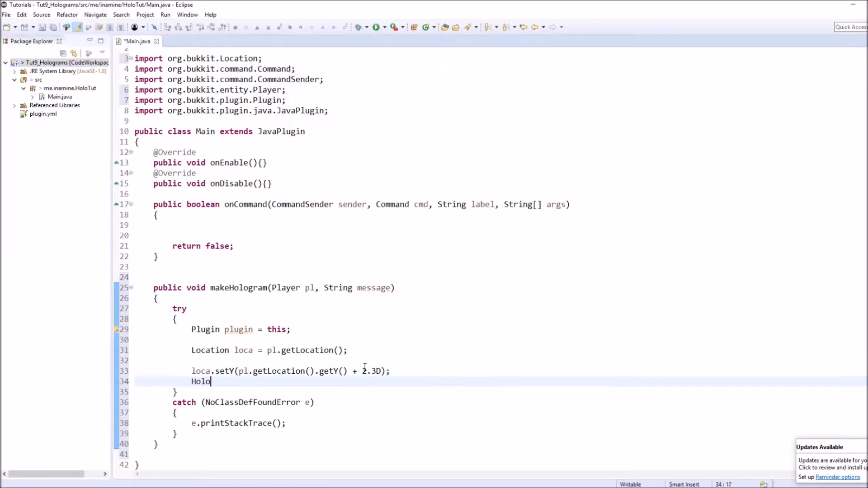
pyautogui.write('gram holo =')
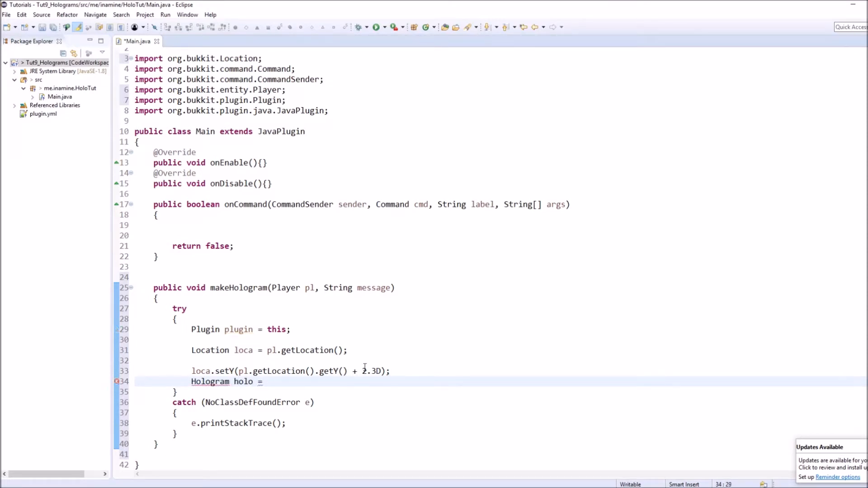
pyautogui.write('Ho')
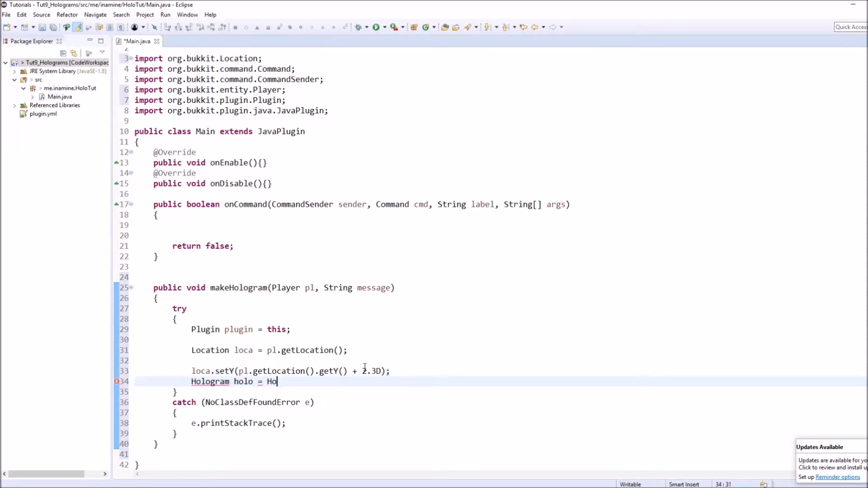
pyautogui.write('lo')
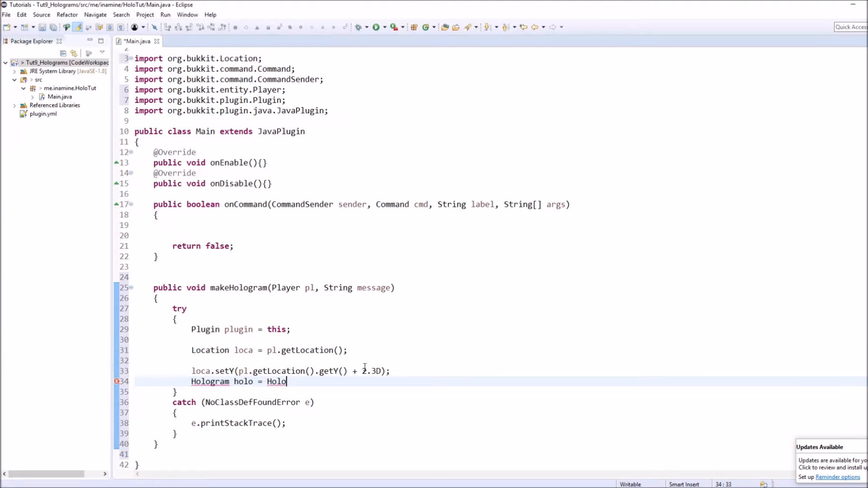
pyautogui.write('grams')
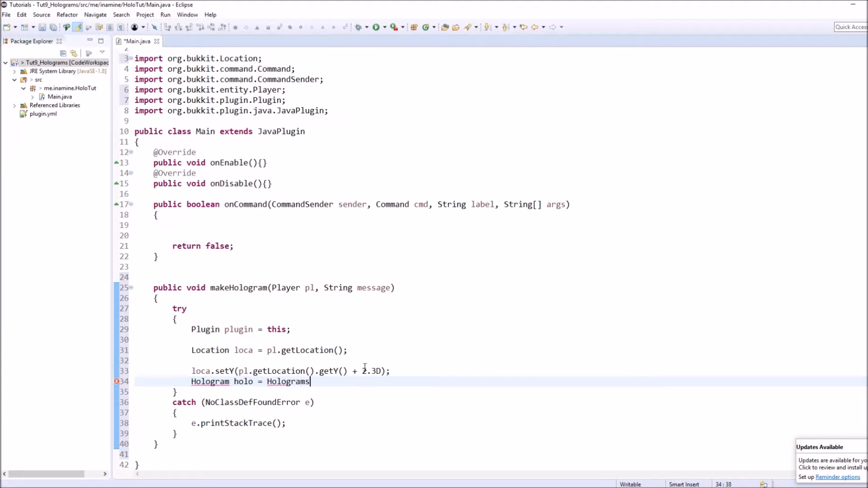
pyautogui.write('A')
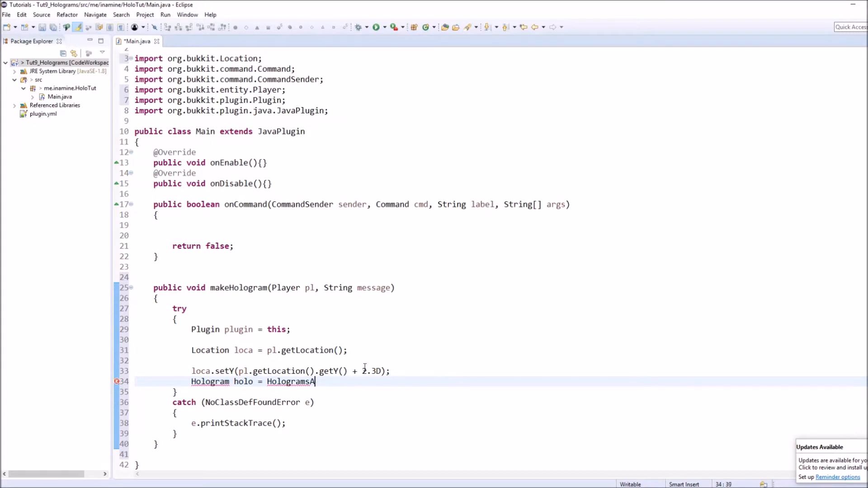
pyautogui.write('PI')
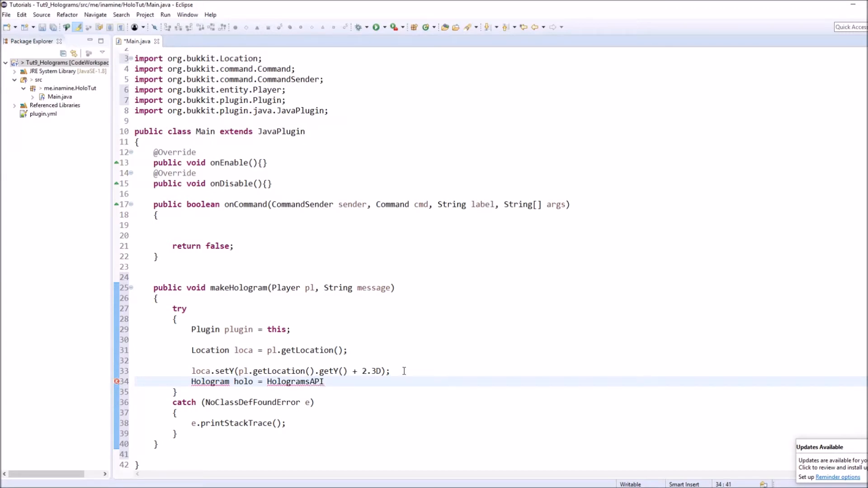
pyautogui.write('.createHologram(plugin,')
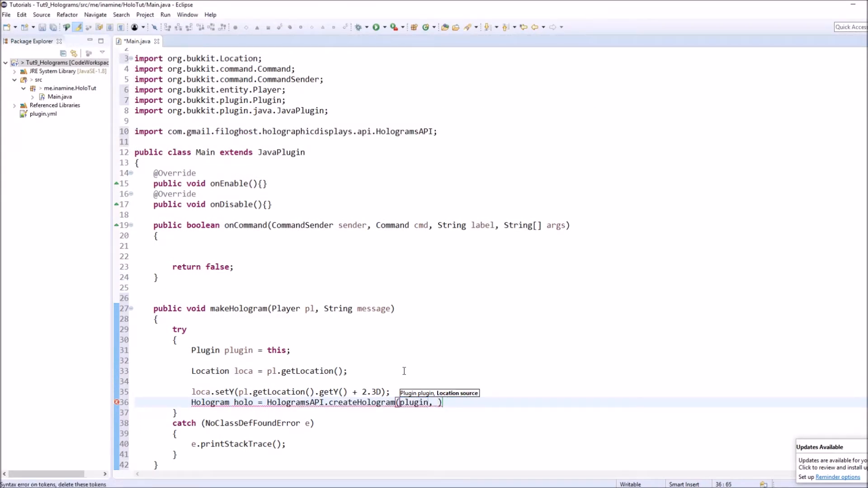
pyautogui.write('loca')
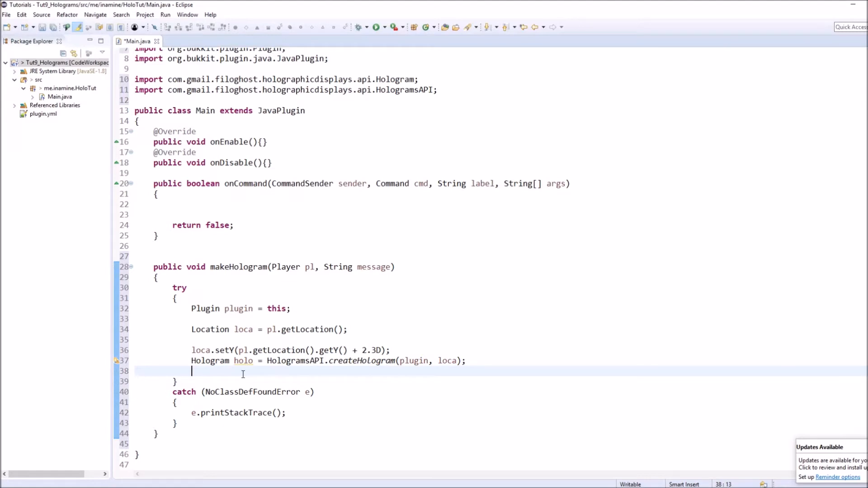
# Add String colorMsg = ChatColor.translateAlternateColorCodes('&', message)
pyautogui.write('String d')
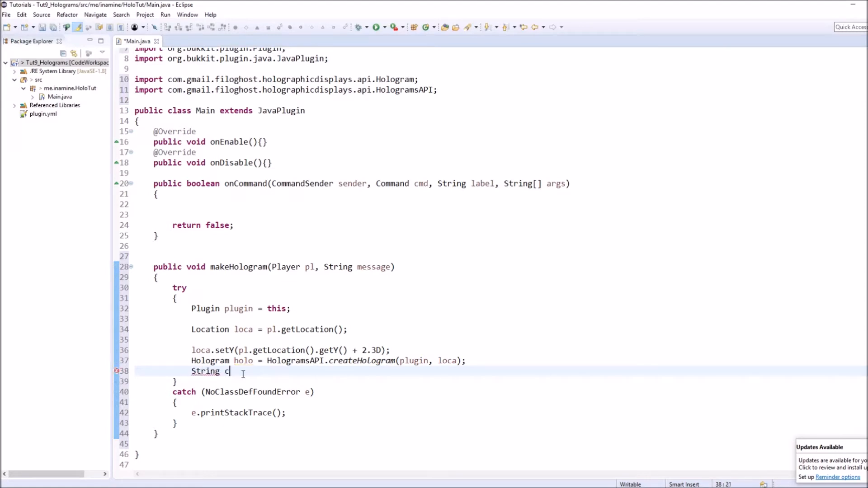
pyautogui.write('olor')
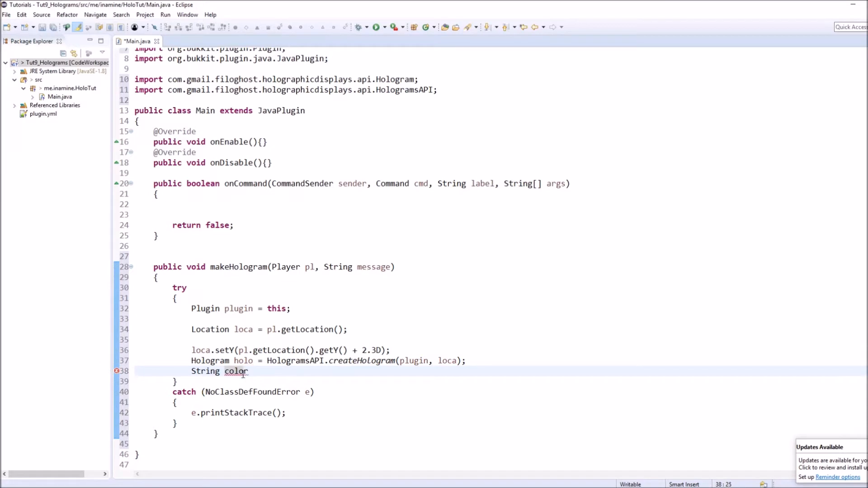
pyautogui.write('Msg = ChatColo')
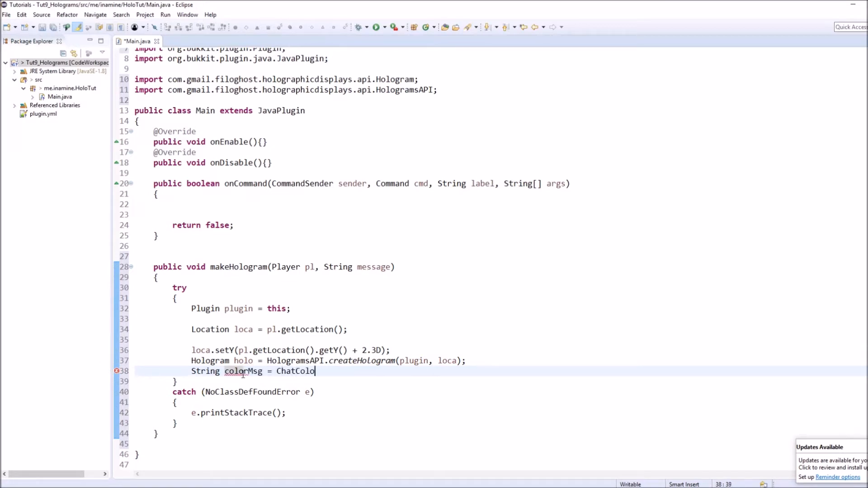
pyautogui.write('r.tre')
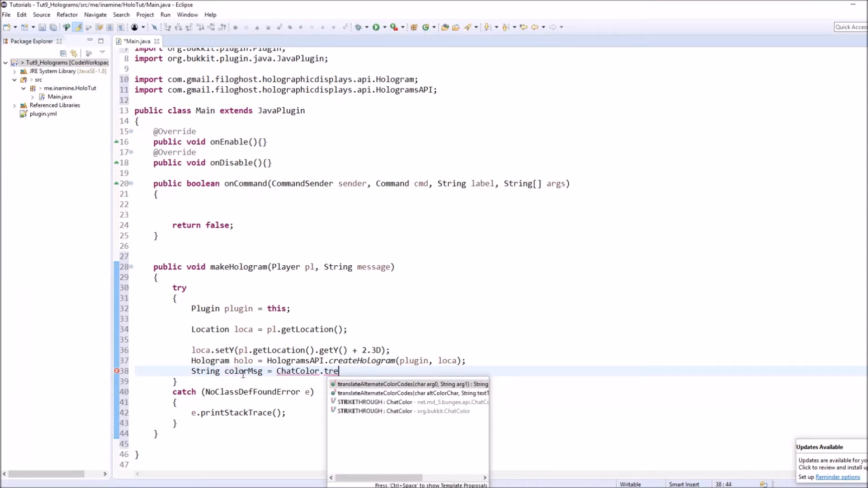
pyautogui.click(409, 384)
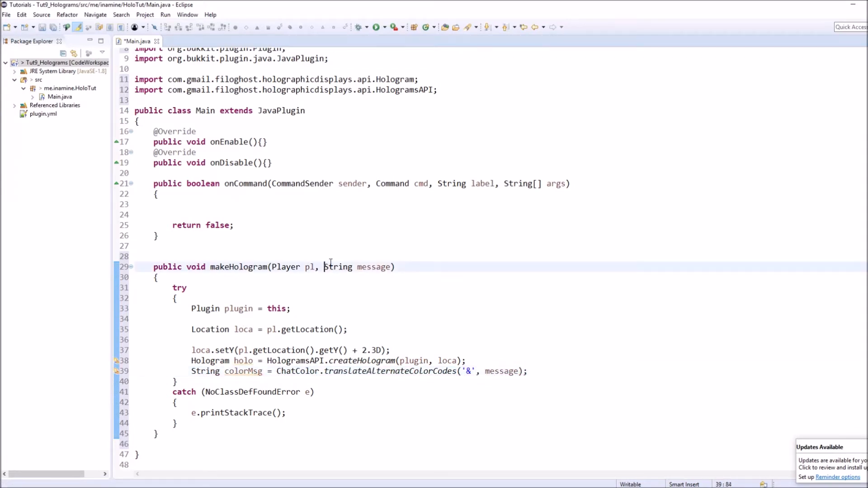
pyautogui.doubleClick(338, 267)
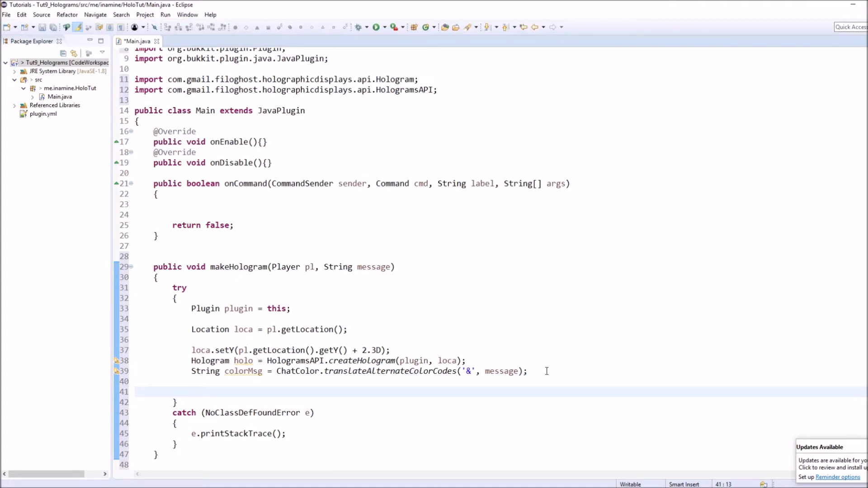
# Call holo.appendTextLine with colorMsg
pyautogui.write('holo.app')
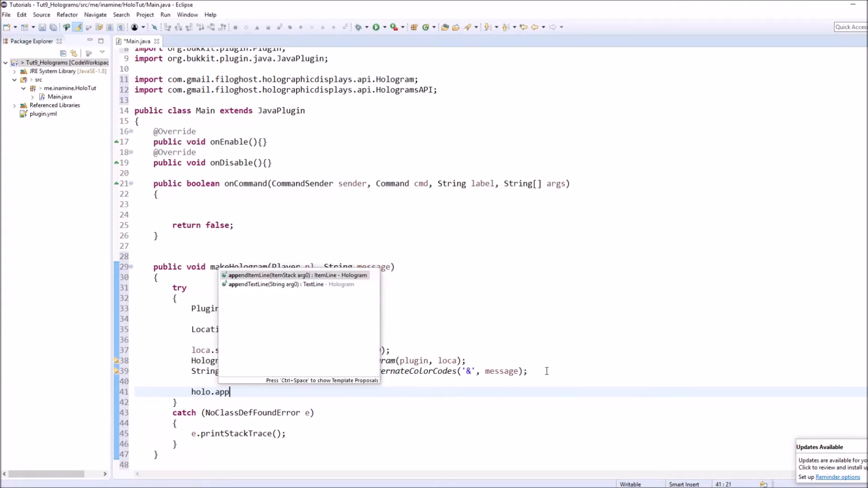
pyautogui.press('Down')
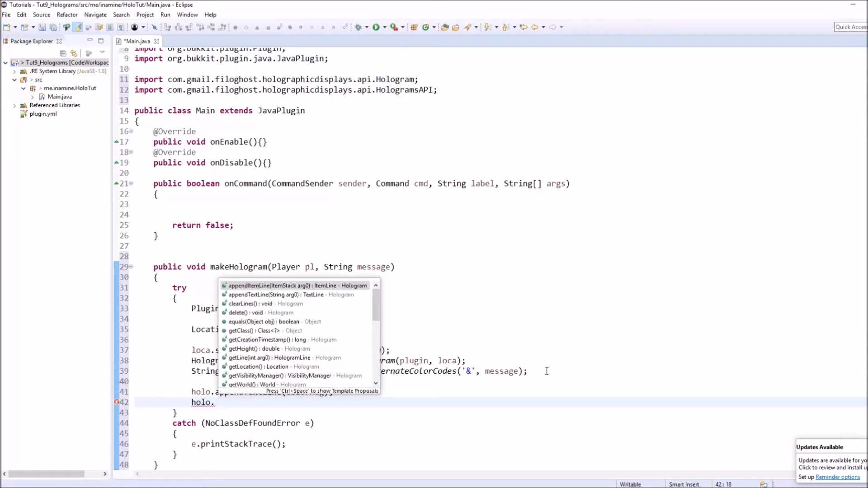
pyautogui.moveTo(253, 303)
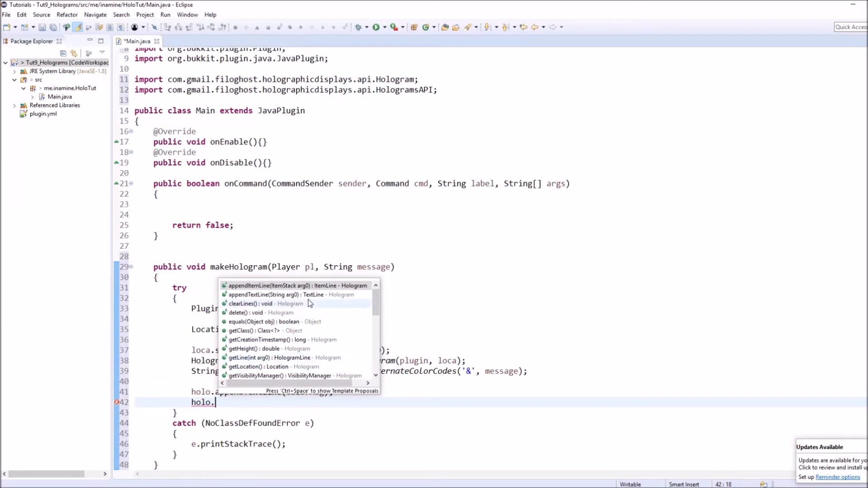
pyautogui.moveTo(259, 366)
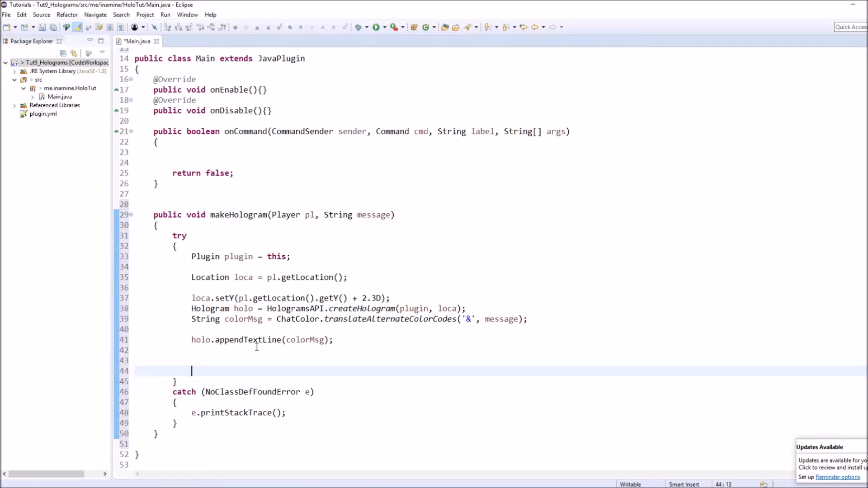
# Start 'final int id' scheduleSyncRepeatingTask with a new Runnable, removing its TODO comment
pyautogui.write('final in')
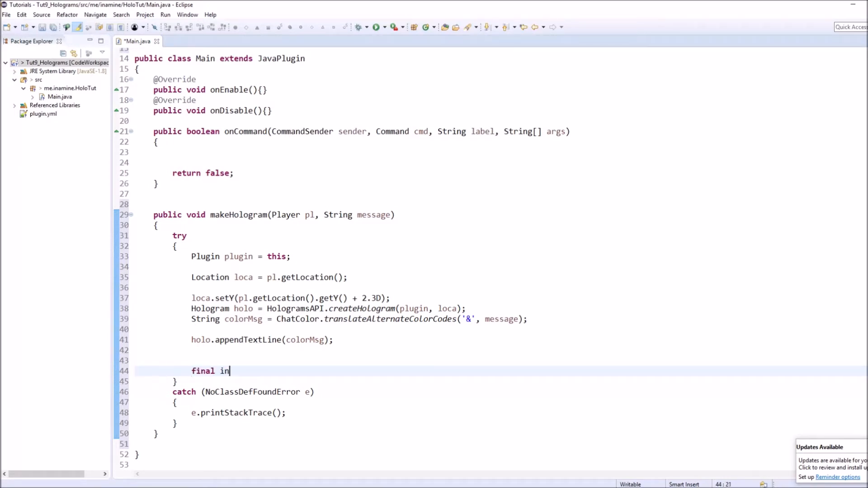
pyautogui.write('t id =')
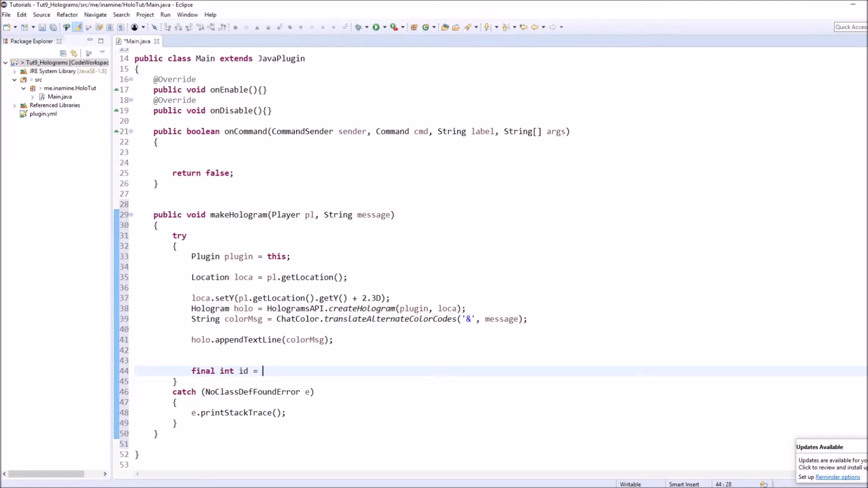
pyautogui.write('Bukkit.')
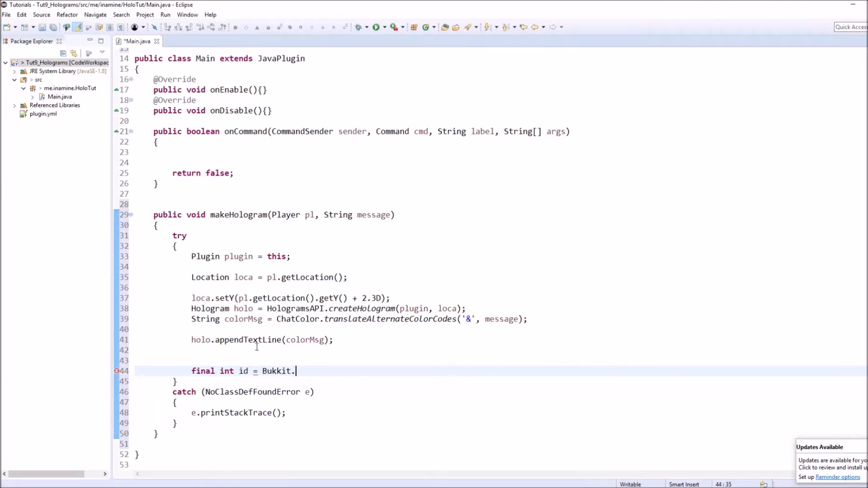
pyautogui.write('getServer().')
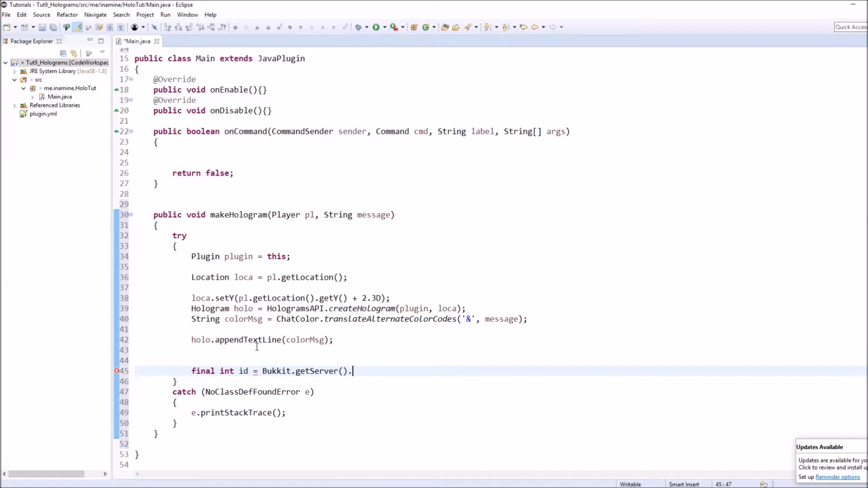
pyautogui.write('getsc')
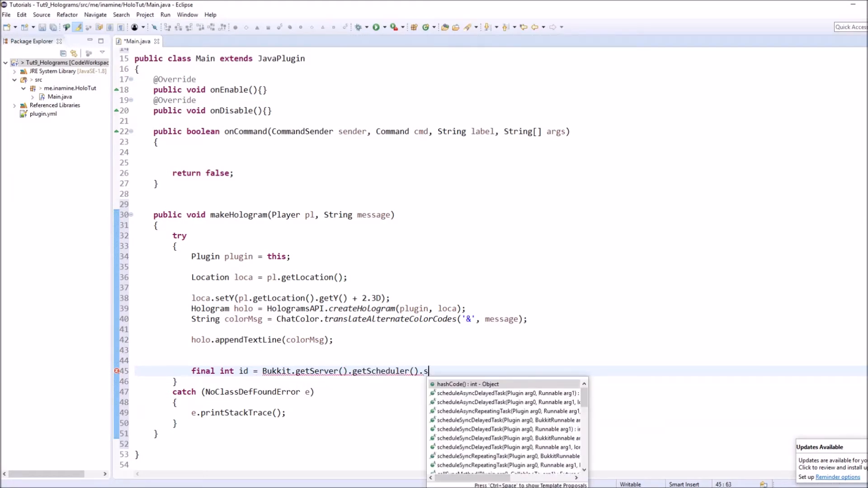
pyautogui.write('ch')
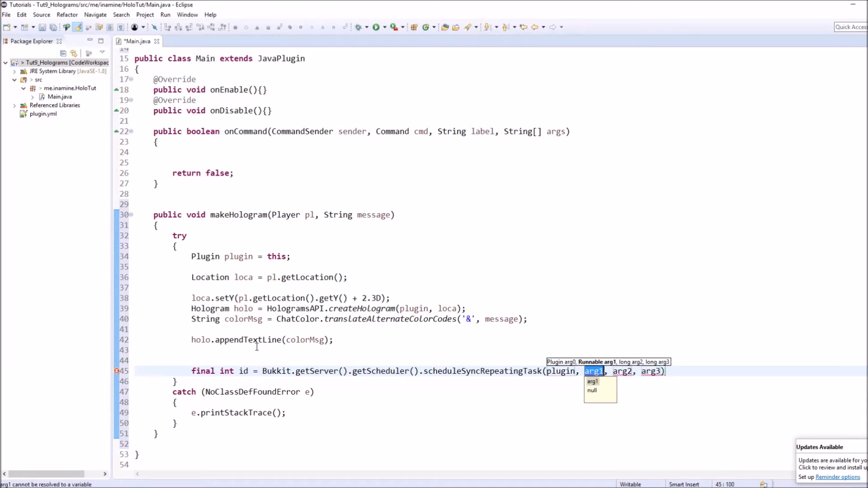
pyautogui.write('new Runnable(')
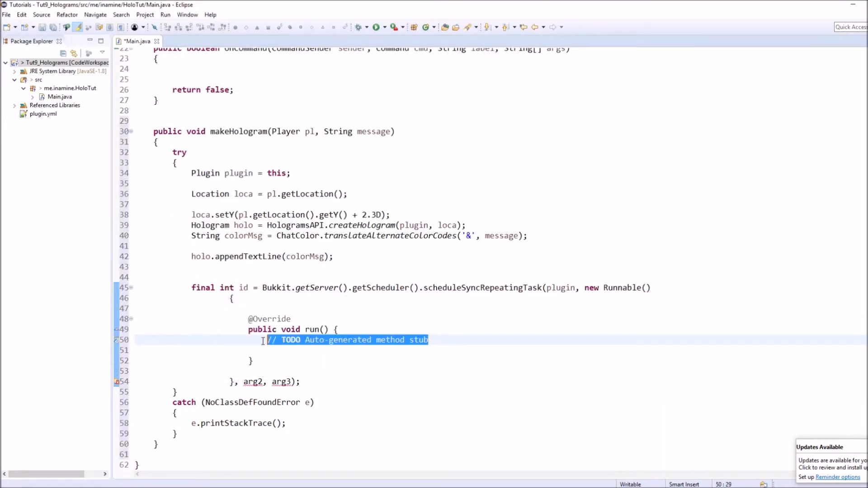
pyautogui.press('Delete')
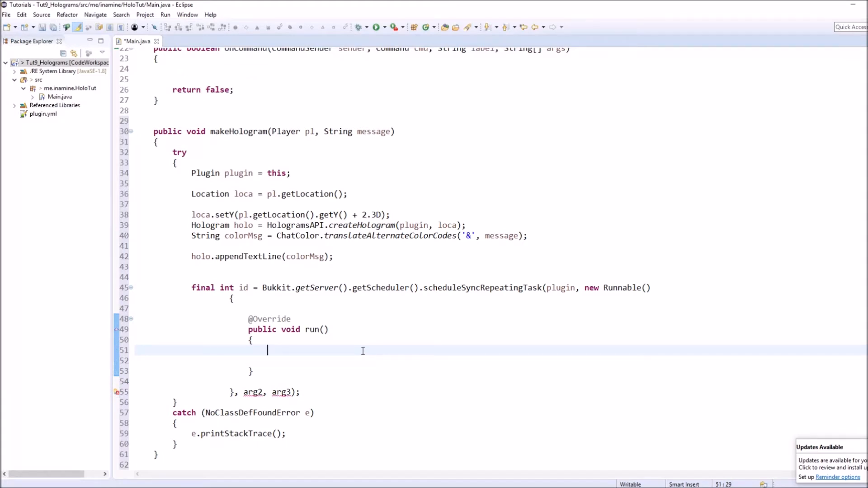
# In run(), set newLoc 2.3 above the player's location and teleport holo there
pyautogui.write('Location')
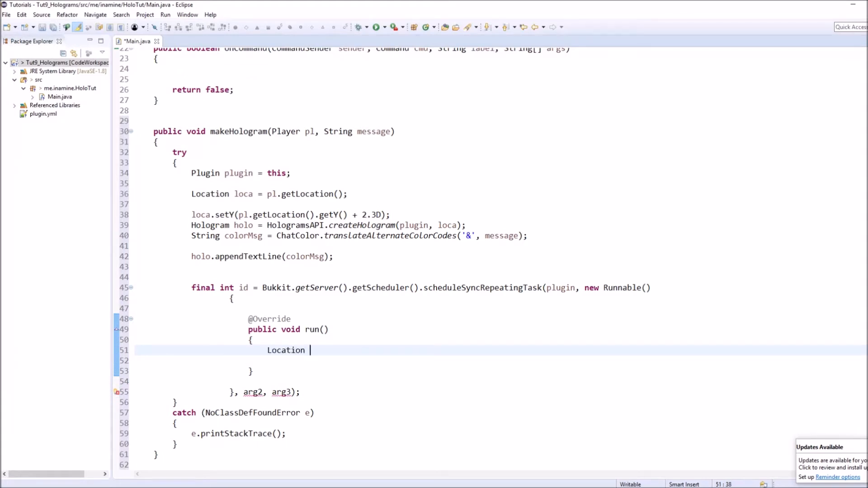
pyautogui.write('newLoc =')
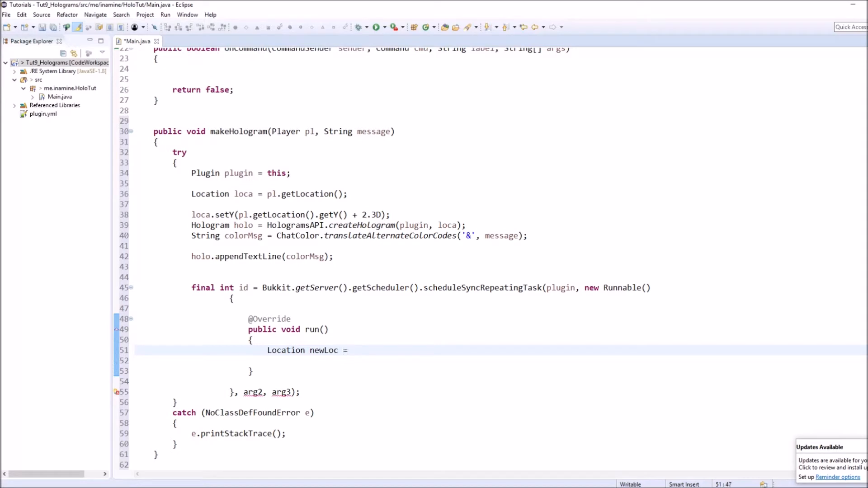
pyautogui.write('pl')
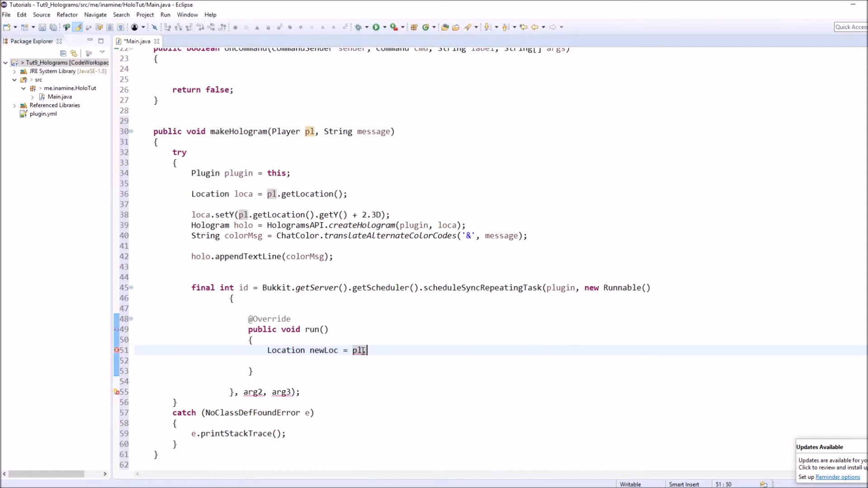
pyautogui.write('.getl')
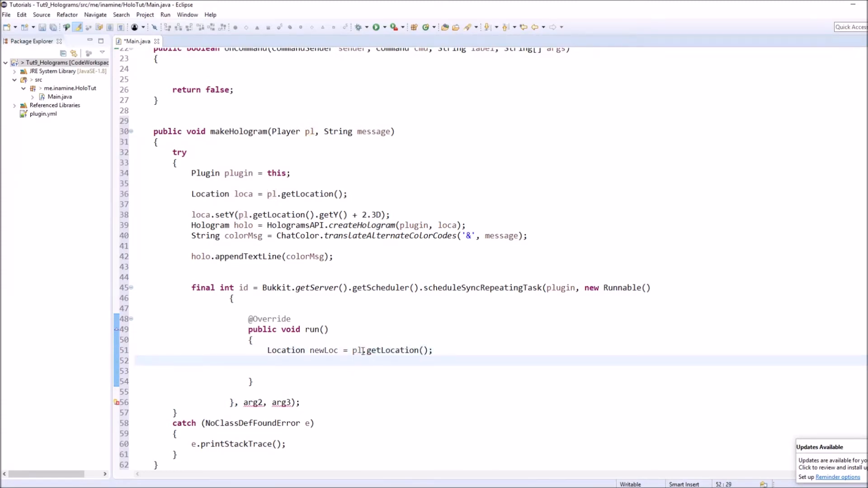
pyautogui.write('newLoc')
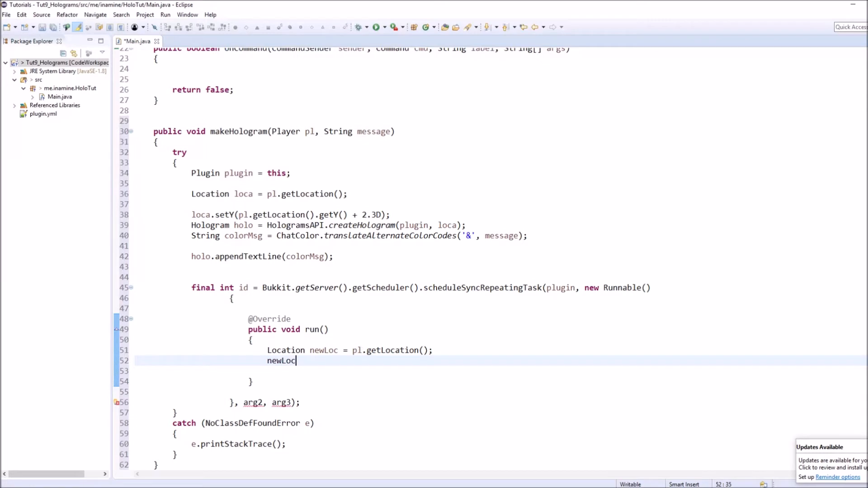
pyautogui.write('.setY(y);')
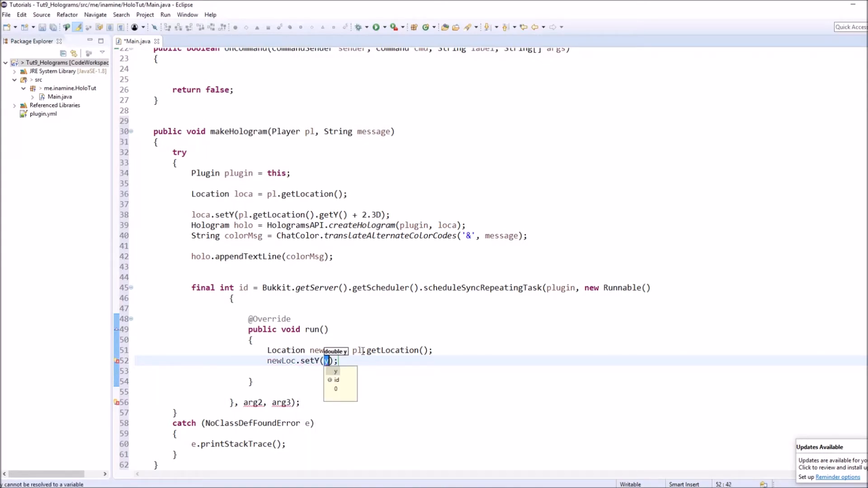
pyautogui.write('newLoc')
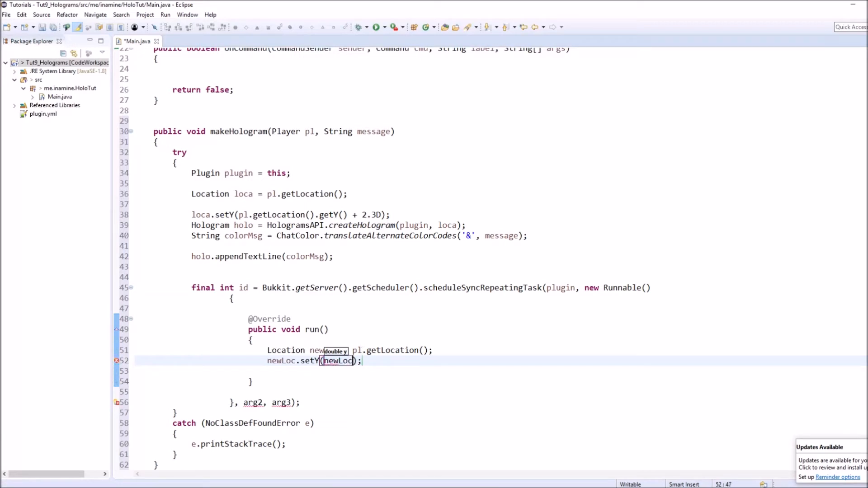
pyautogui.write('.gety')
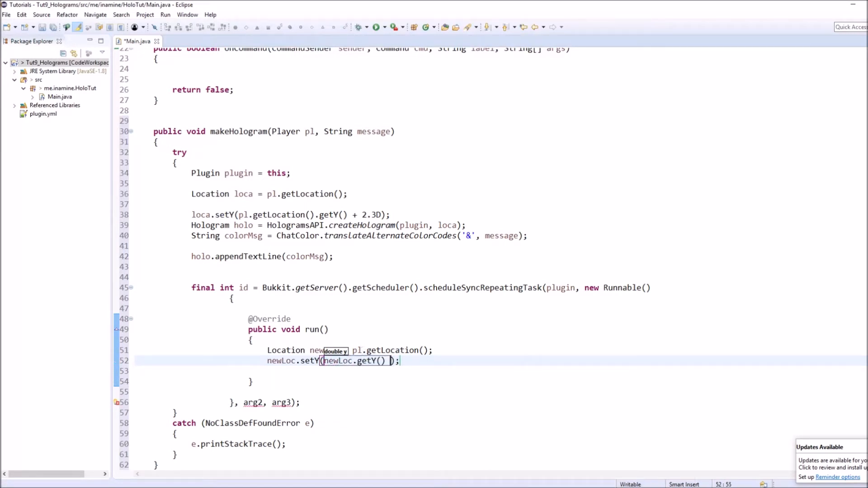
pyautogui.write('+ 2.3D')
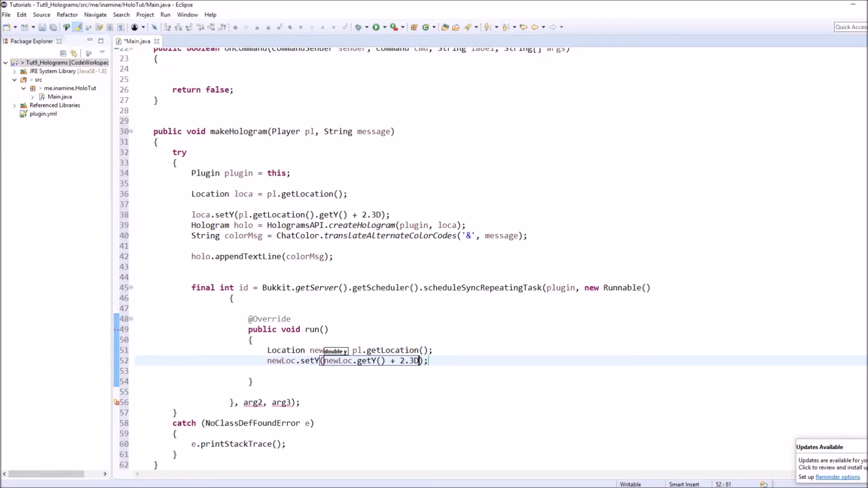
pyautogui.write('ho')
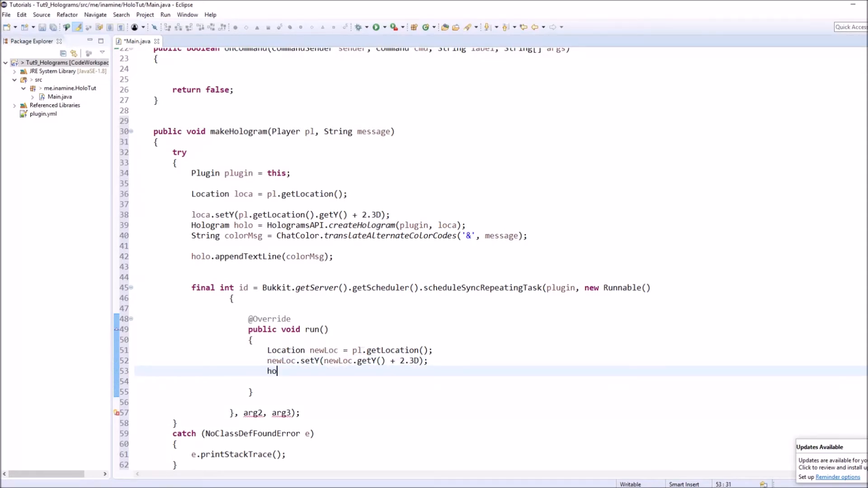
pyautogui.write('.teleport(newLoc);')
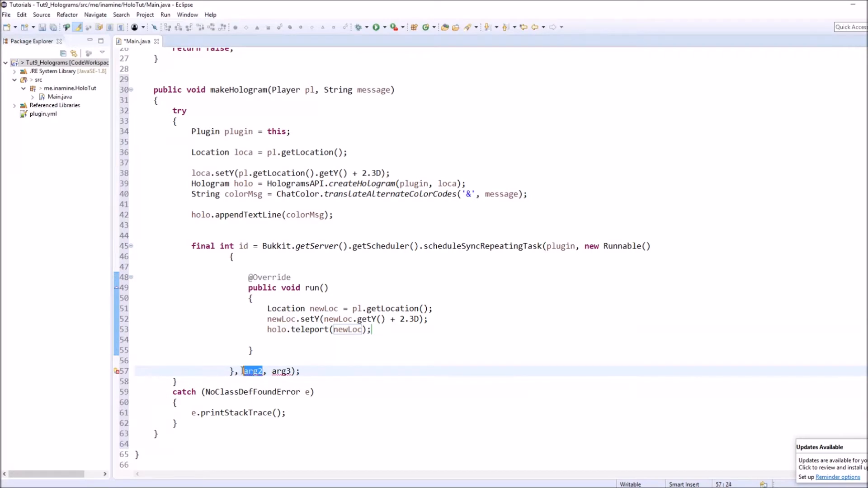
# Fill scheduleSyncRepeatingTask's arg2 and arg3 placeholders with delay 0 and period 2L
pyautogui.write('2L')
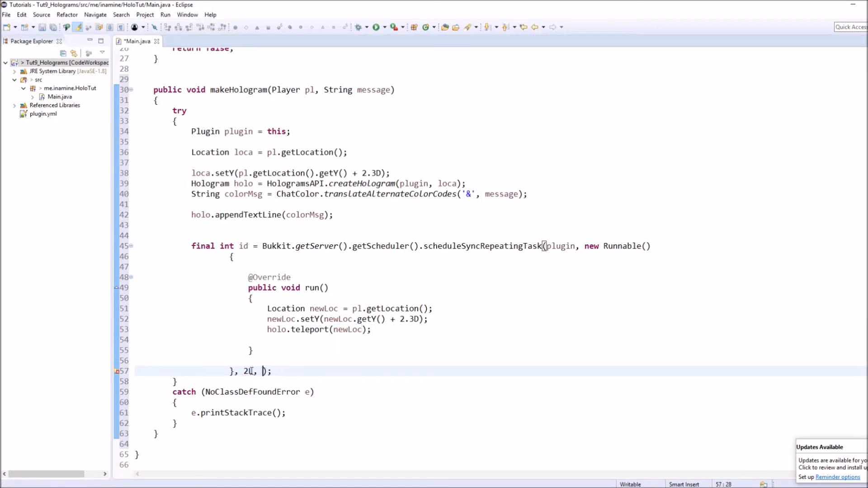
pyautogui.write('2L')
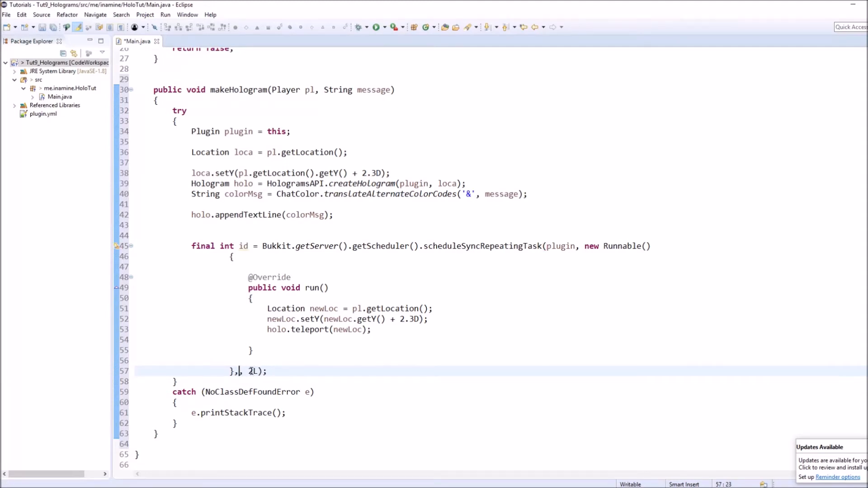
pyautogui.write('0,')
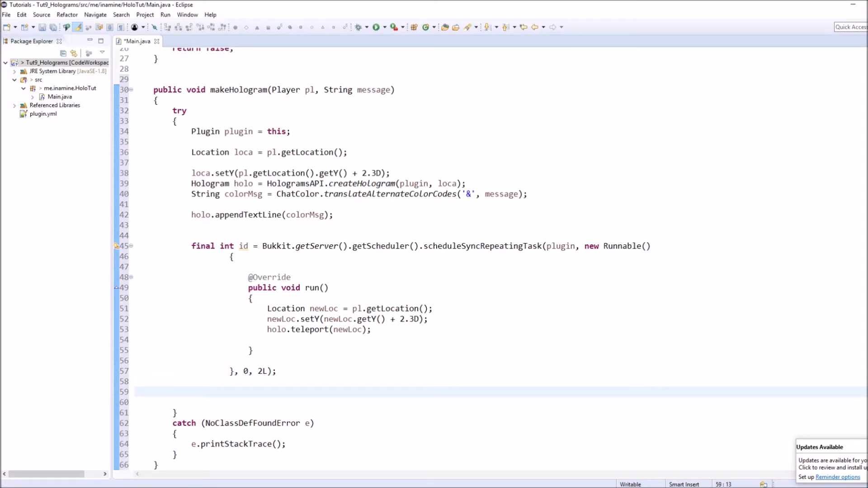
pyautogui.click(291, 375)
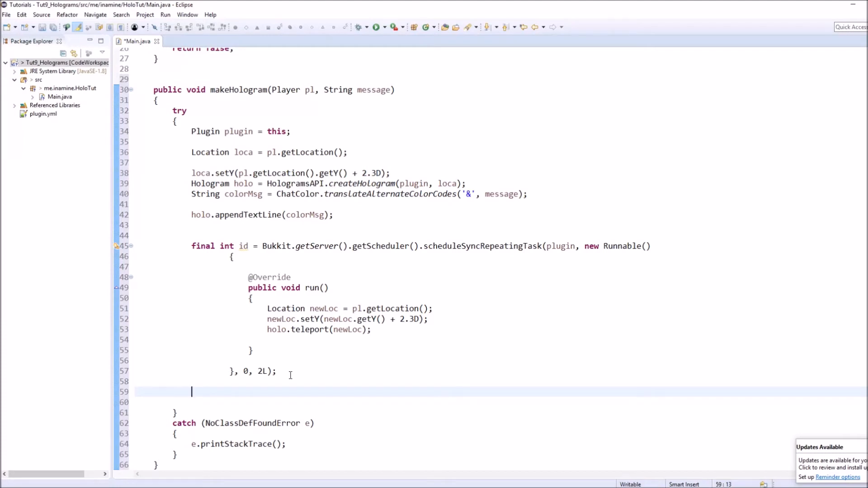
# Add Bukkit.getServer().getScheduler().scheduleSyncDelayedTask(plugin, new Runnable) with an empty run() override
pyautogui.write('Bukkit.')
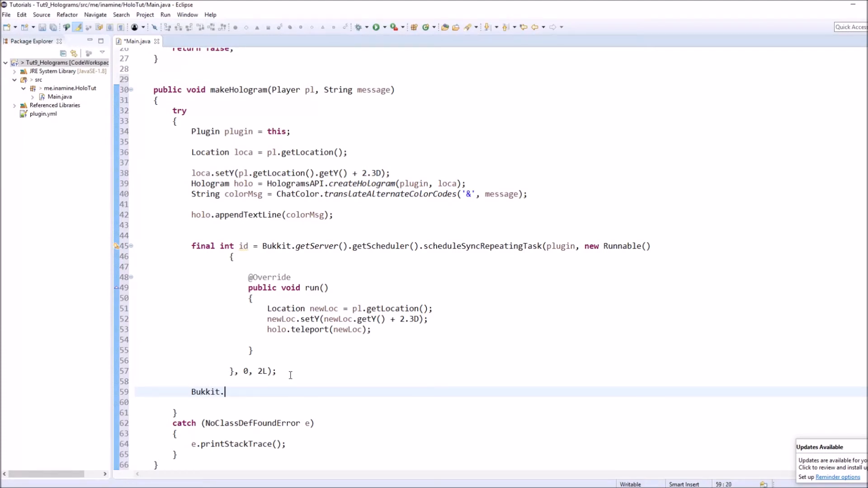
pyautogui.write('getServer()')
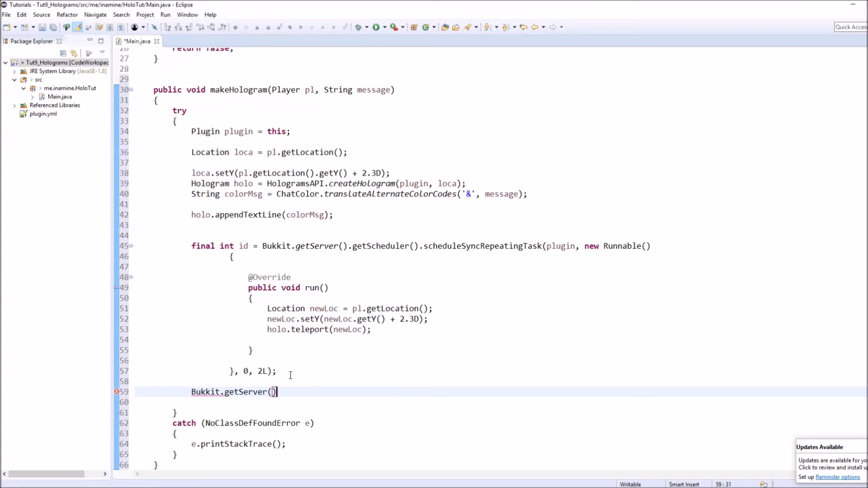
pyautogui.write('.getScheduler()')
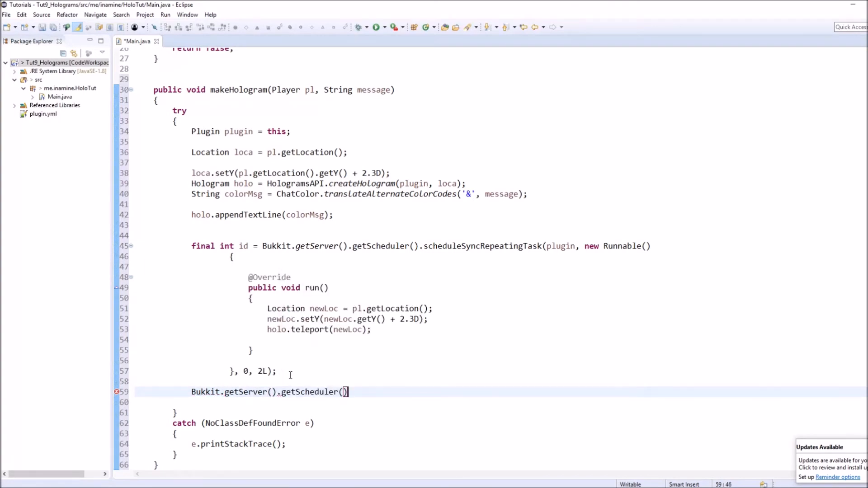
pyautogui.write('.sc')
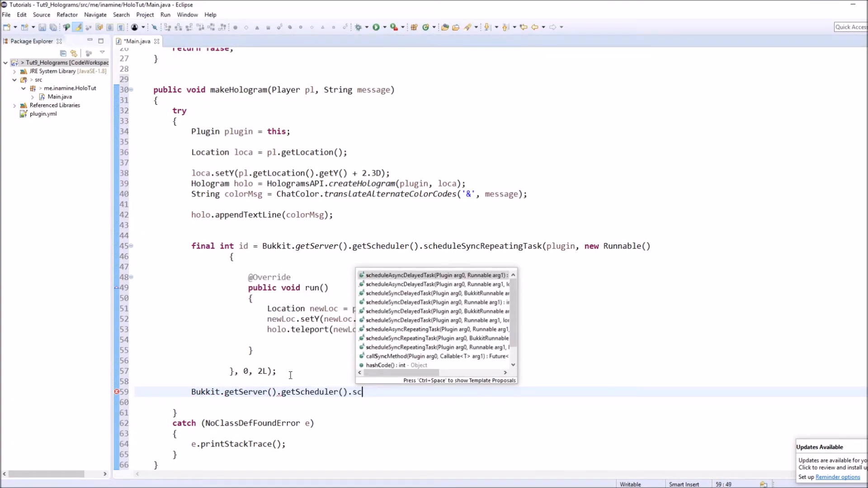
pyautogui.press('Down')
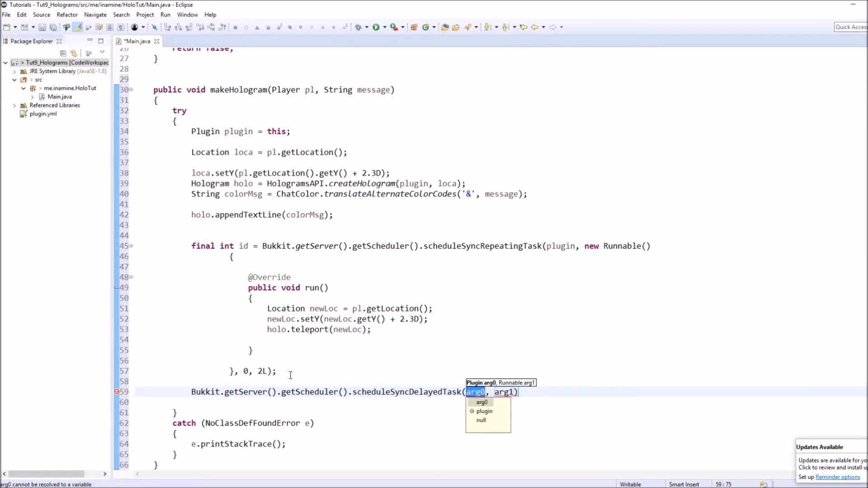
pyautogui.click(484, 411)
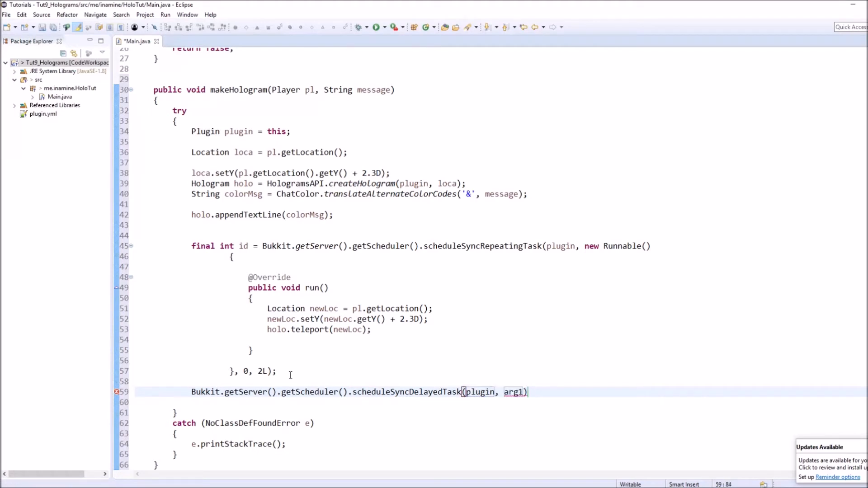
pyautogui.write('new Runnable(')
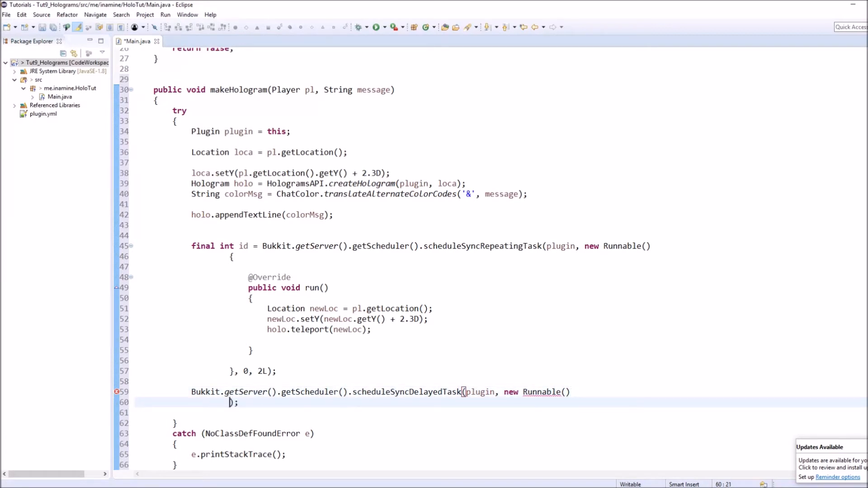
pyautogui.moveTo(551, 392)
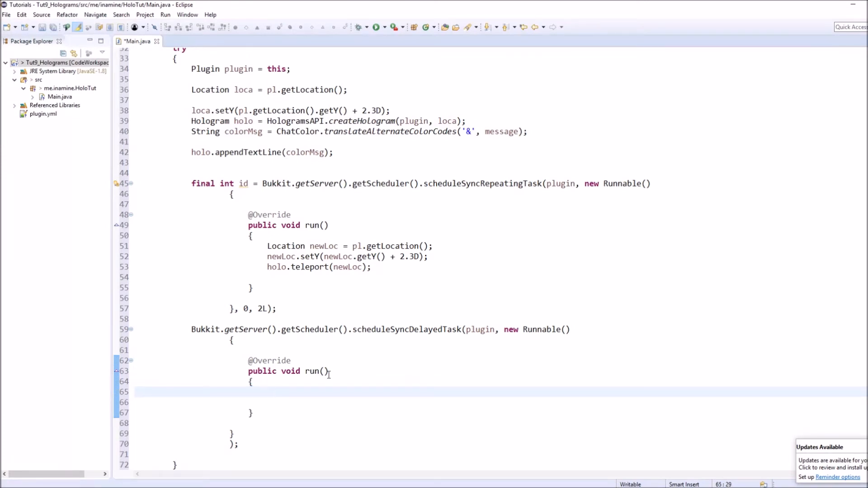
# Fill the delayed run() with holo.delete() and Bukkit.getScheduler().cancelTask(id)
pyautogui.write('holo.delete();')
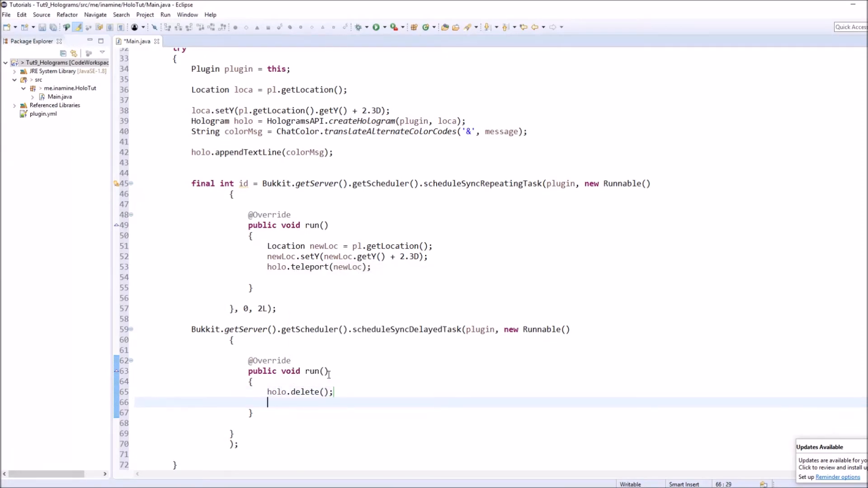
pyautogui.write('Bukk')
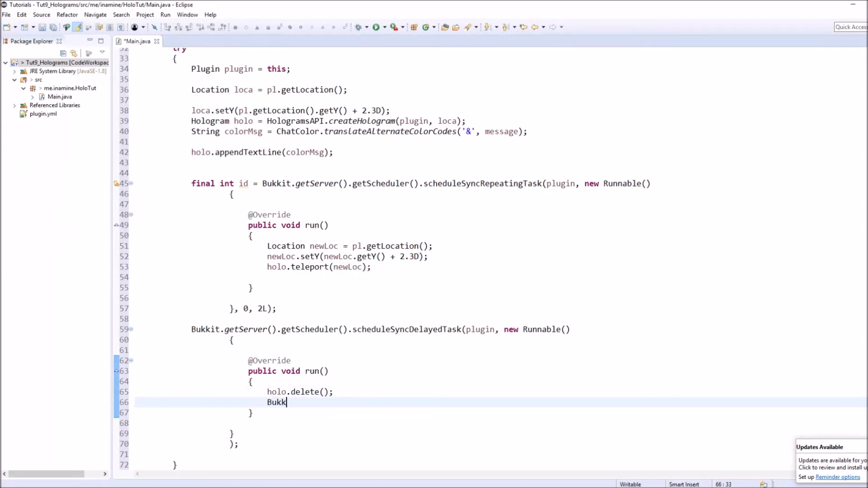
pyautogui.write('.')
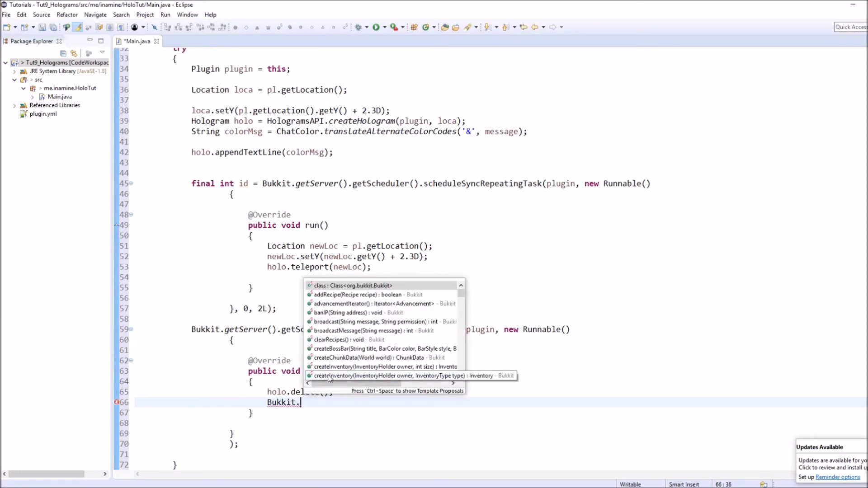
pyautogui.write('getScheduler().')
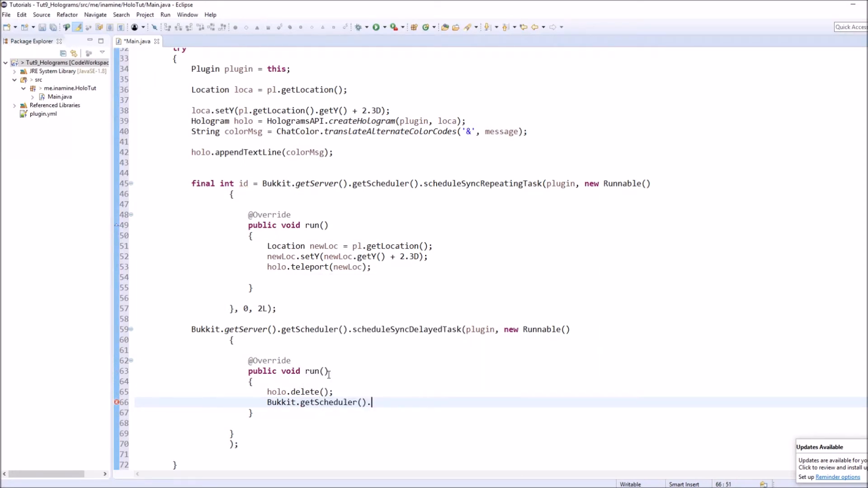
pyautogui.write('cancelTask(id);')
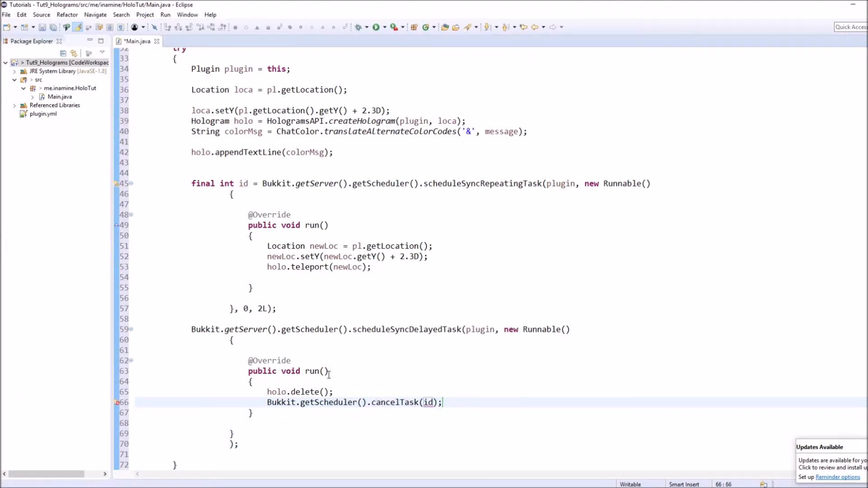
pyautogui.click(242, 183)
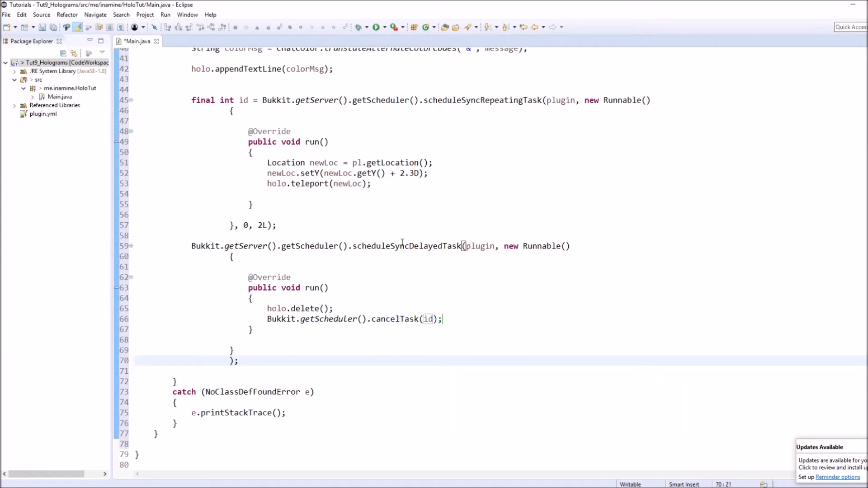
pyautogui.moveTo(413, 246)
pyautogui.write(', )')
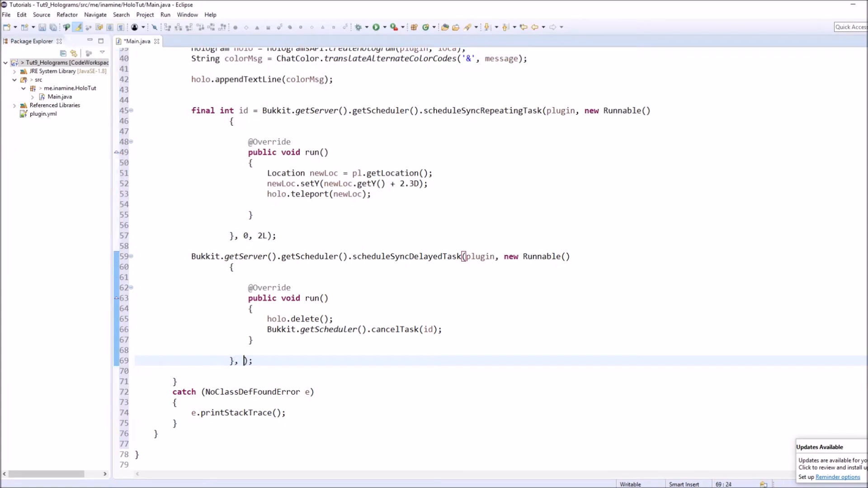
# Pass 100L after the Runnable as the delay, then highlight plugin's occurrences
pyautogui.write('100')
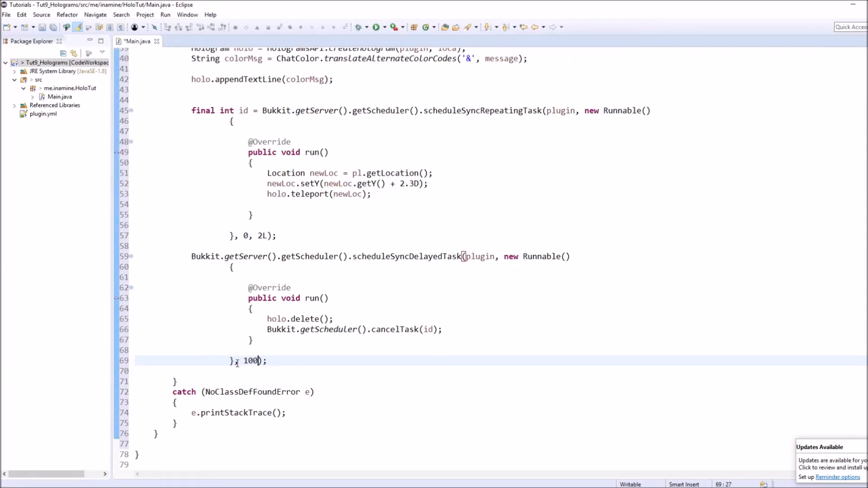
pyautogui.write('L')
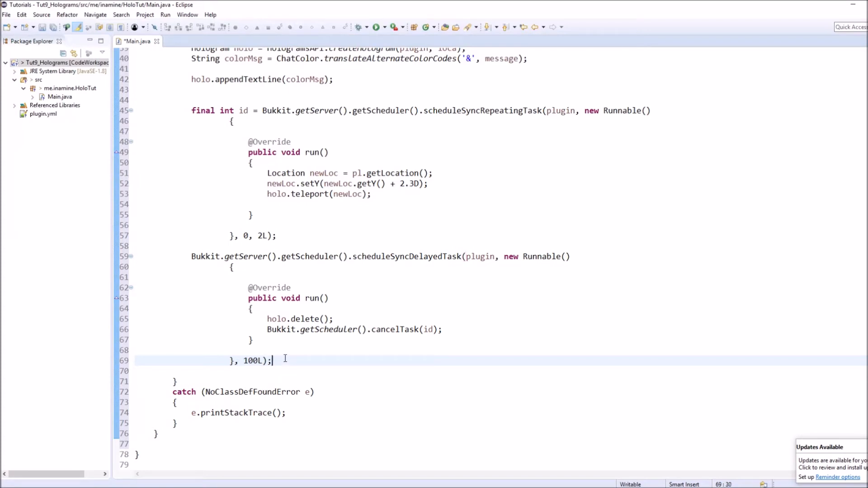
pyautogui.moveTo(531, 272)
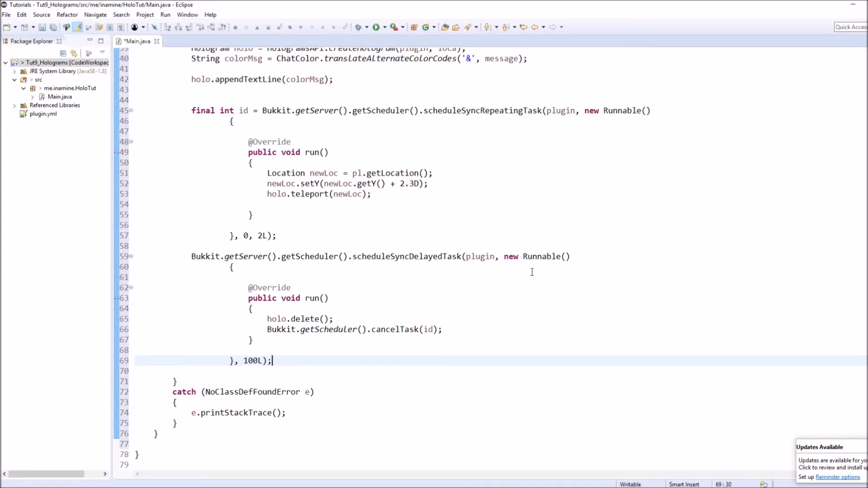
pyautogui.moveTo(455, 285)
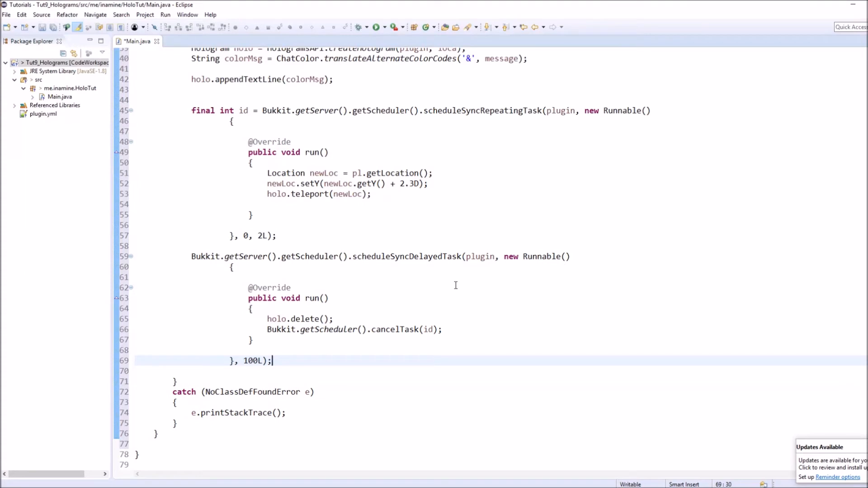
pyautogui.moveTo(362, 315)
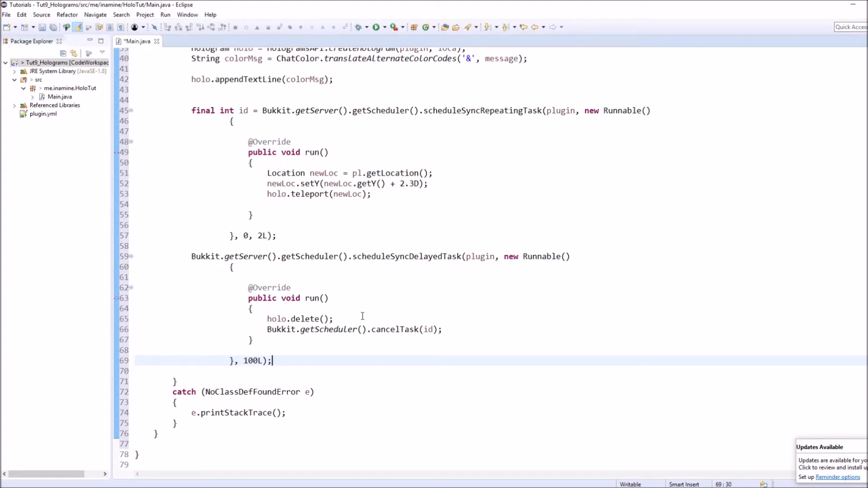
pyautogui.doubleClick(475, 256)
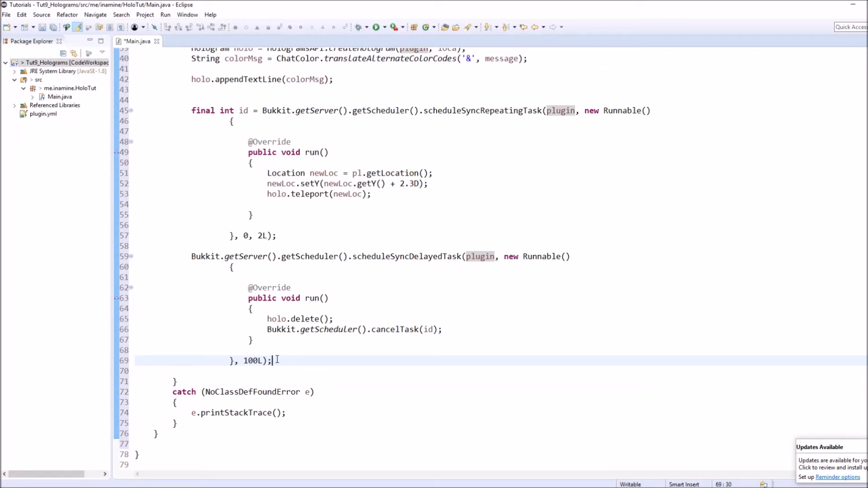
pyautogui.moveTo(410, 395)
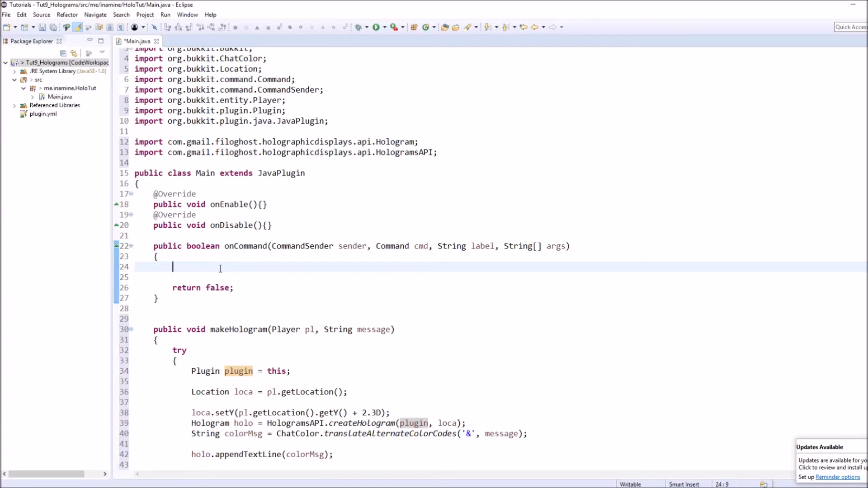
pyautogui.moveTo(297, 304)
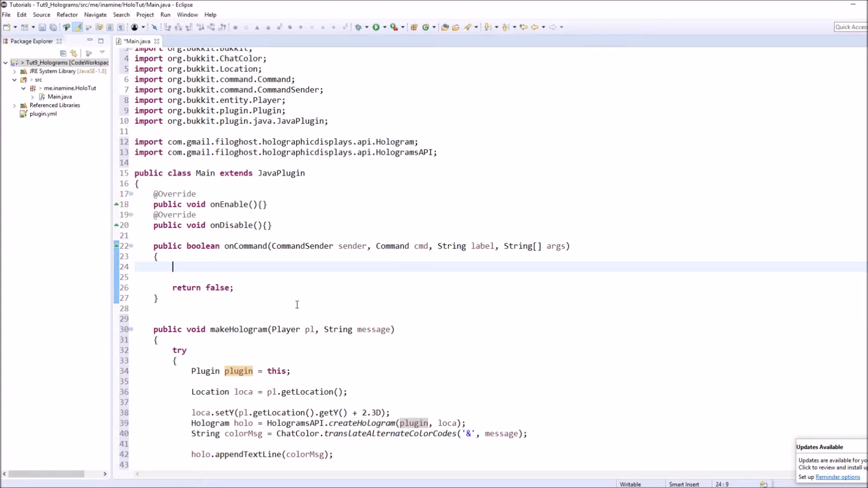
# Add an if-check in onCommand that args[0] is non-null and non-empty
pyautogui.write('if')
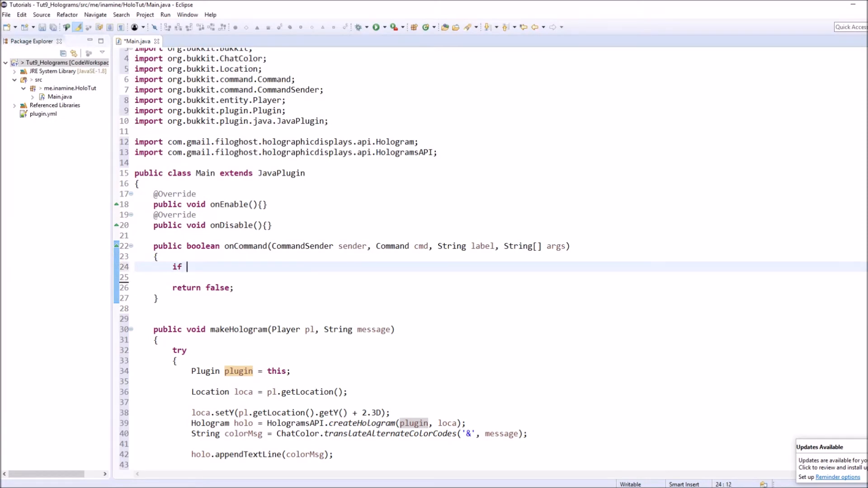
pyautogui.write('(args)')
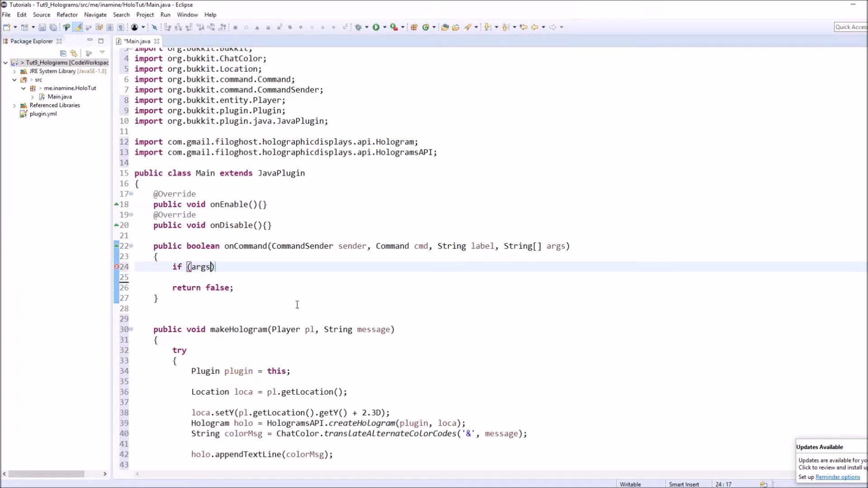
pyautogui.write('[0 ]')
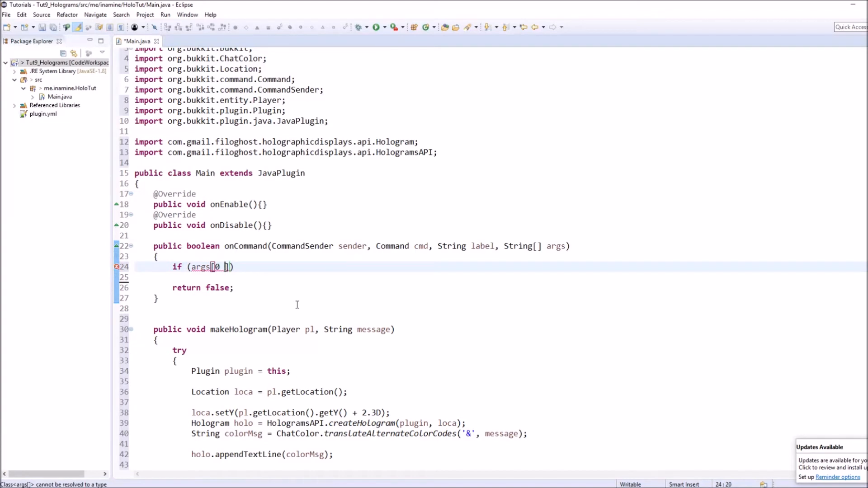
pyautogui.write('!-=')
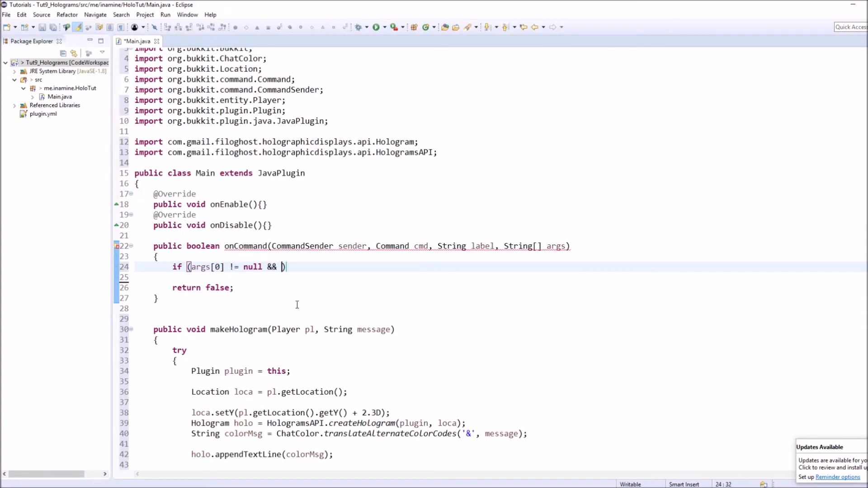
pyautogui.write('args[]')
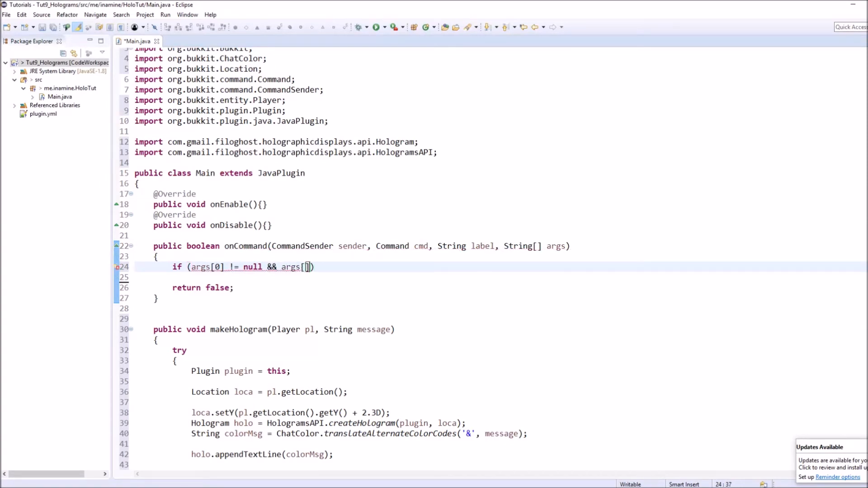
pyautogui.write('0] != "')
pyautogui.click(501, 277)
pyautogui.write('{')
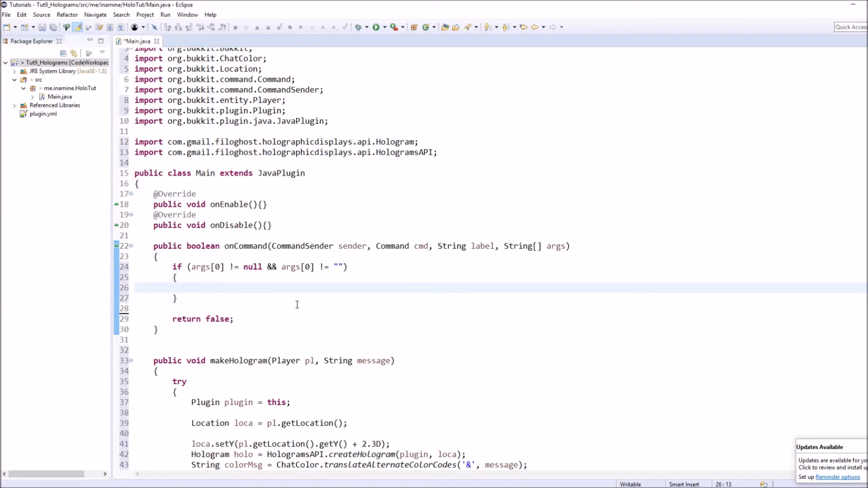
# Declare String message = "" inside the if block
pyautogui.click(191, 287)
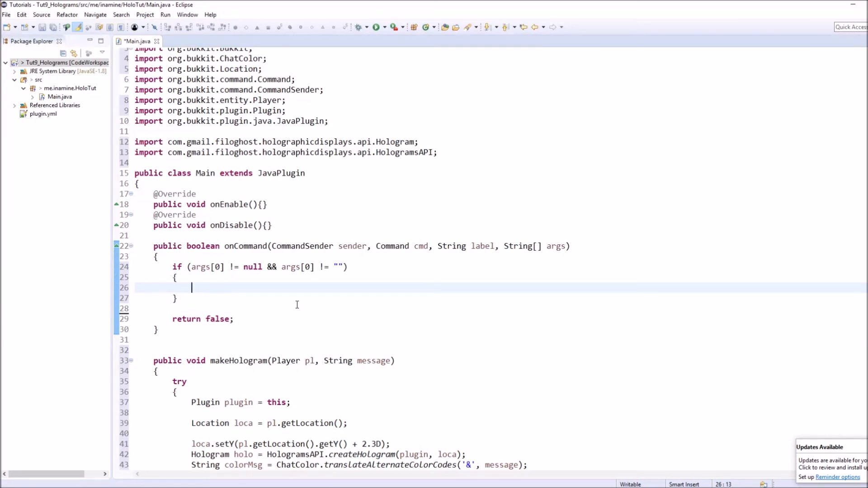
pyautogui.write('Strin')
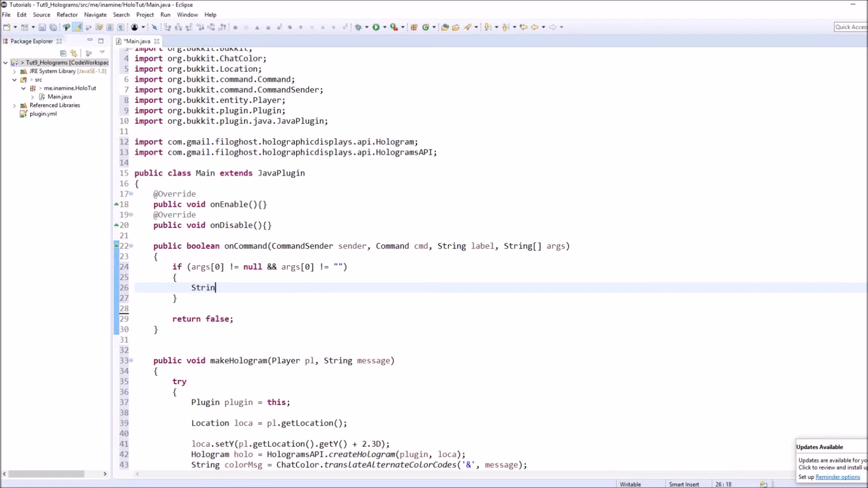
pyautogui.write('g message =')
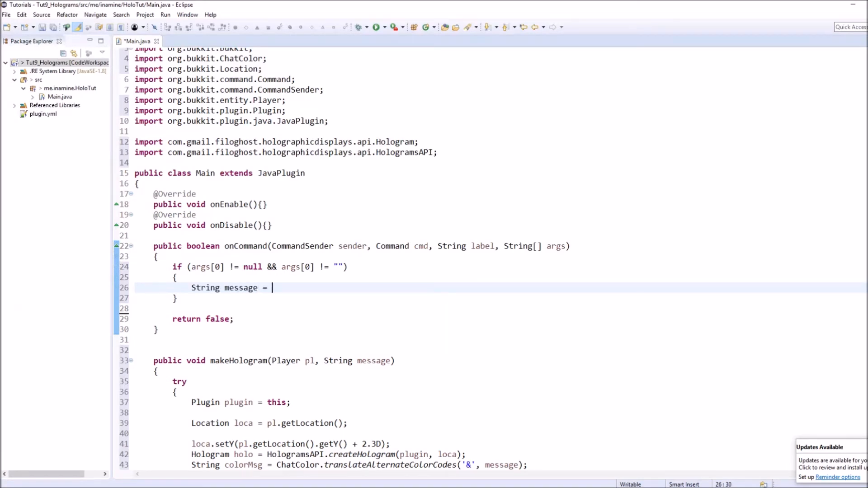
pyautogui.write('"";')
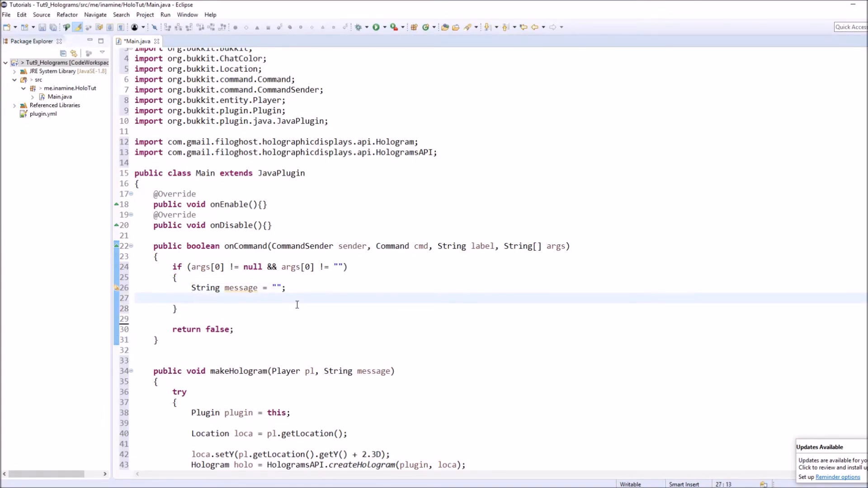
# Add for (String arg : args) appending each arg plus " " to message
pyautogui.write('for')
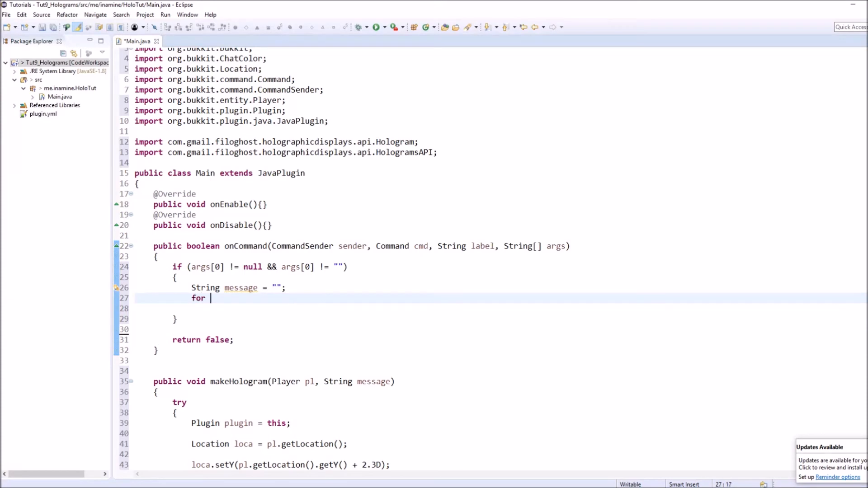
pyautogui.write('(String arg :')
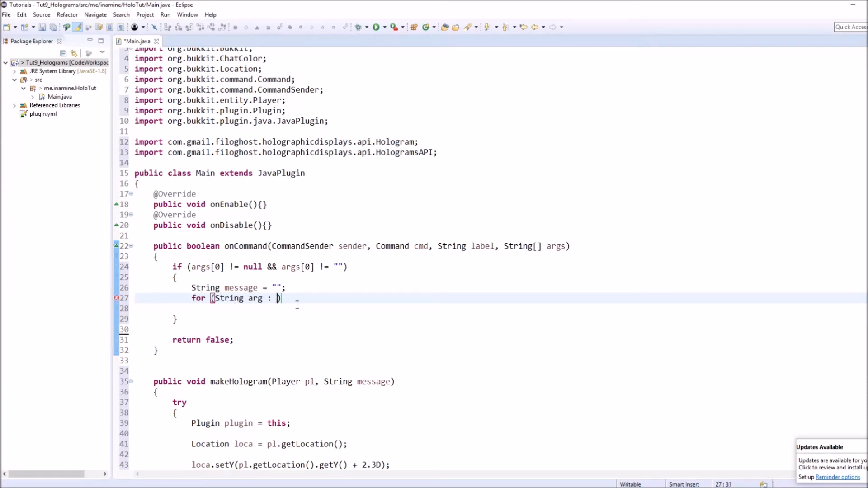
pyautogui.write('args)')
pyautogui.click(501, 309)
pyautogui.write('{')
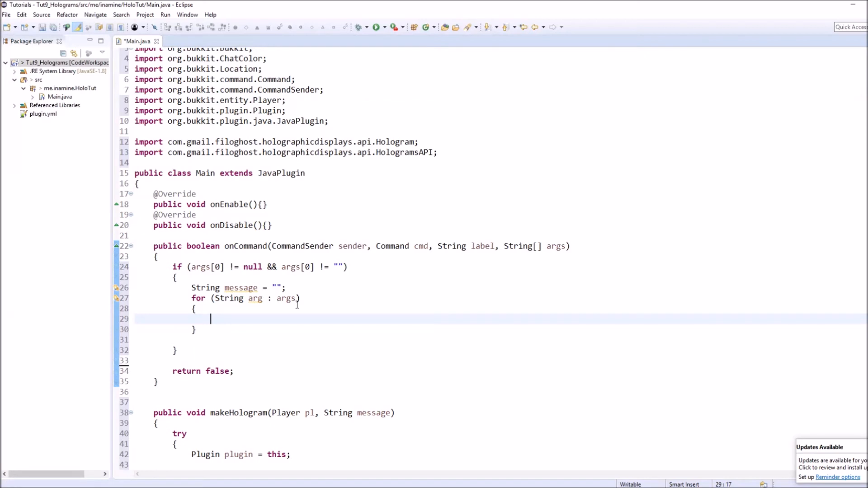
pyautogui.write('message =')
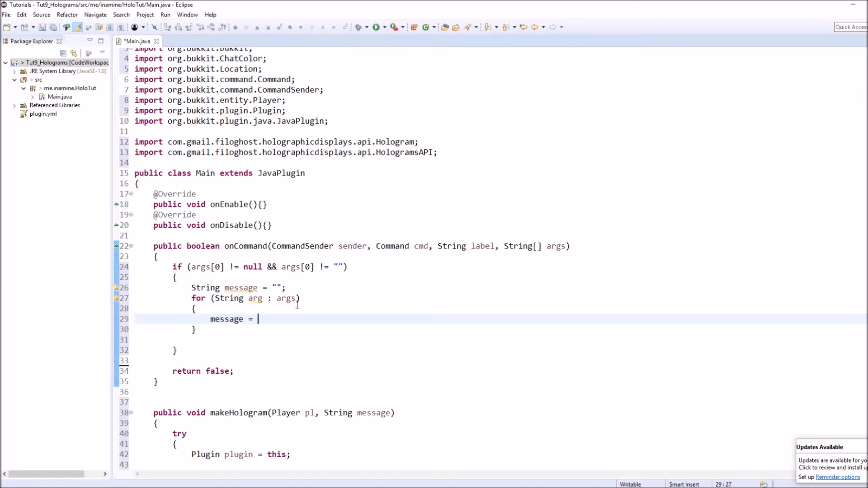
pyautogui.write('message + arg')
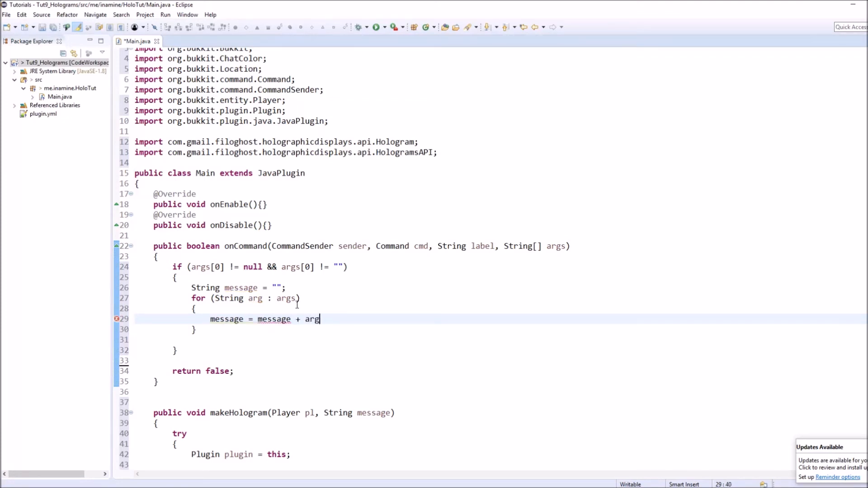
pyautogui.write('+ " ";')
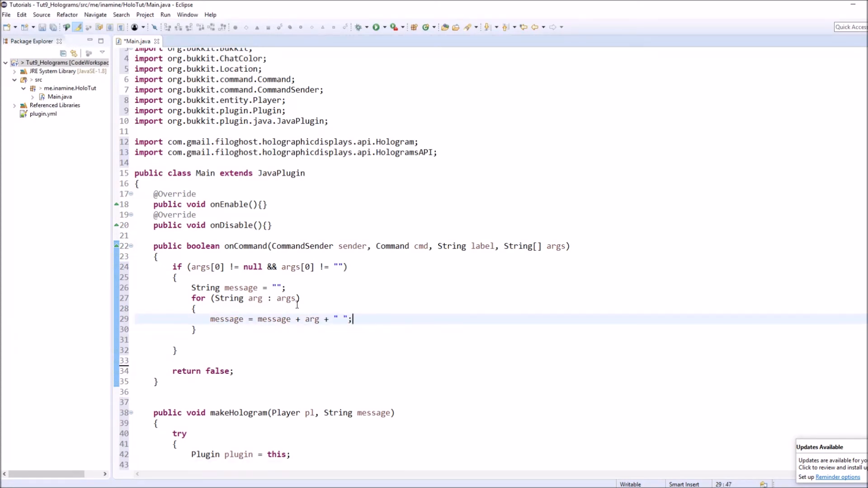
pyautogui.write('Player player')
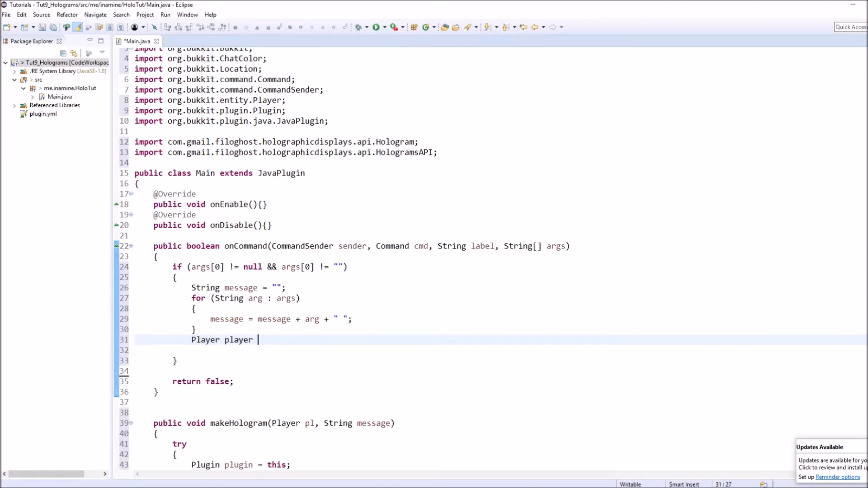
# Declare Player player = (Player) sender
pyautogui.write('= ()')
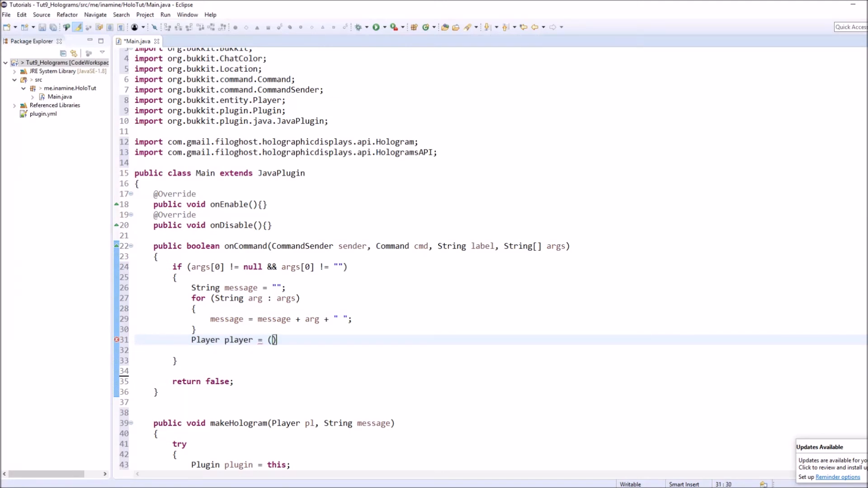
pyautogui.write('Player')
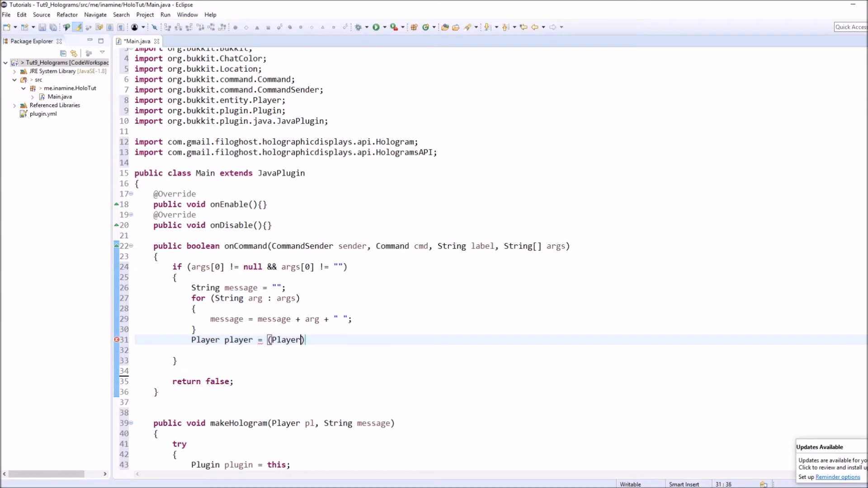
pyautogui.write('sender;')
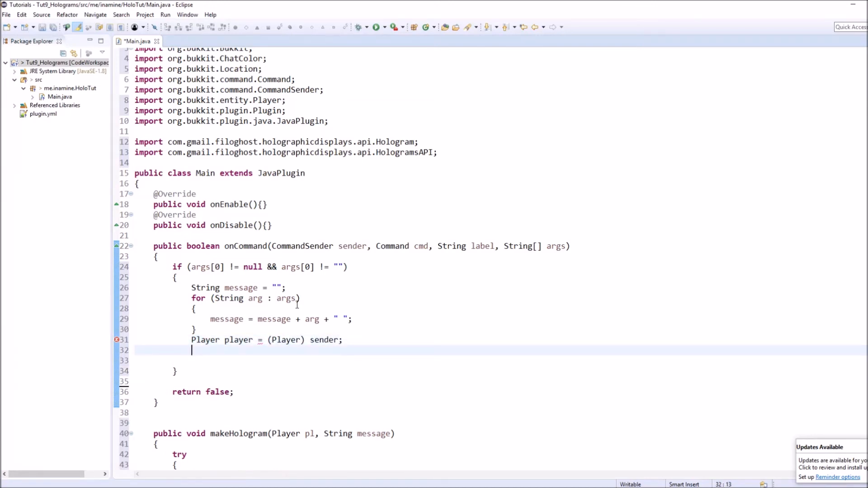
# Call makeHologram(player, message), return true, and save Main.java
pyautogui.write('make')
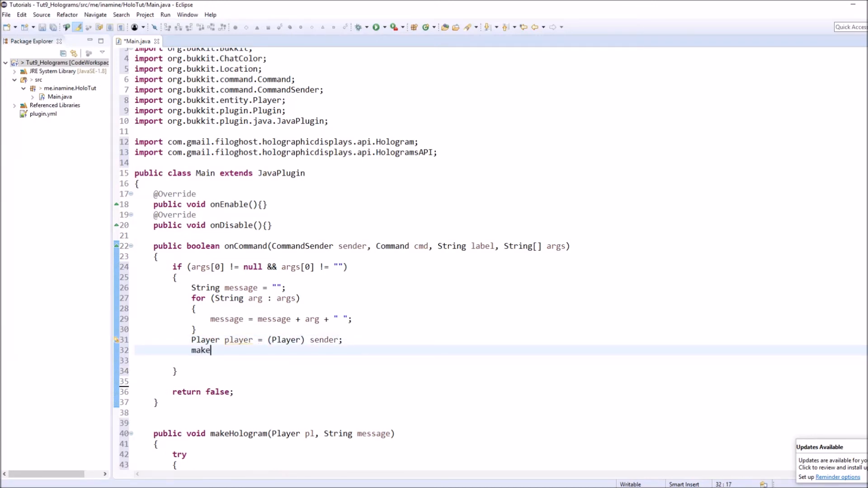
pyautogui.write('Holo')
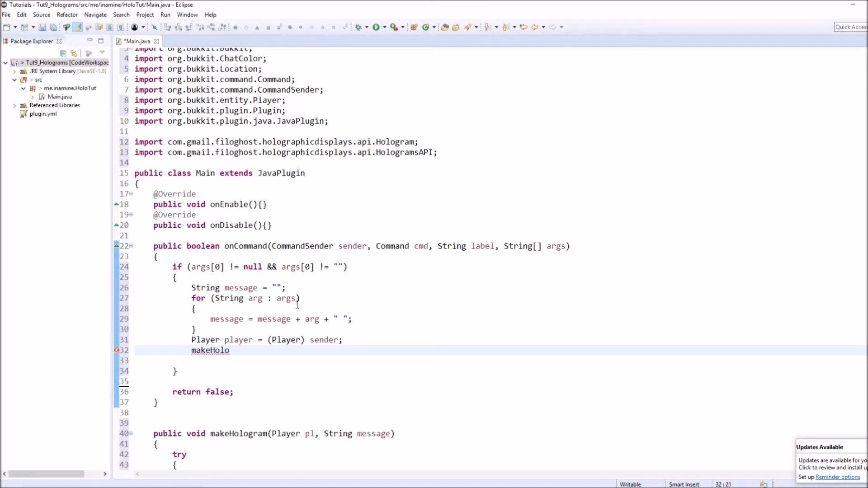
pyautogui.write('gram(Pl)')
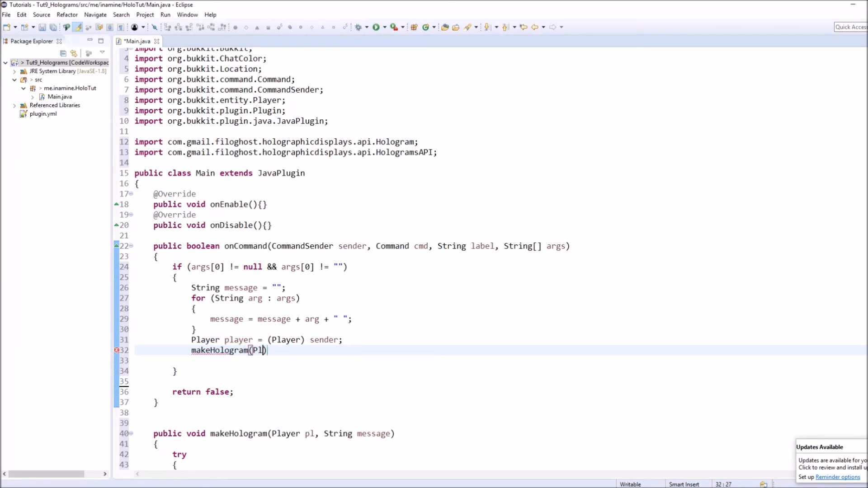
pyautogui.press('BackSpace')
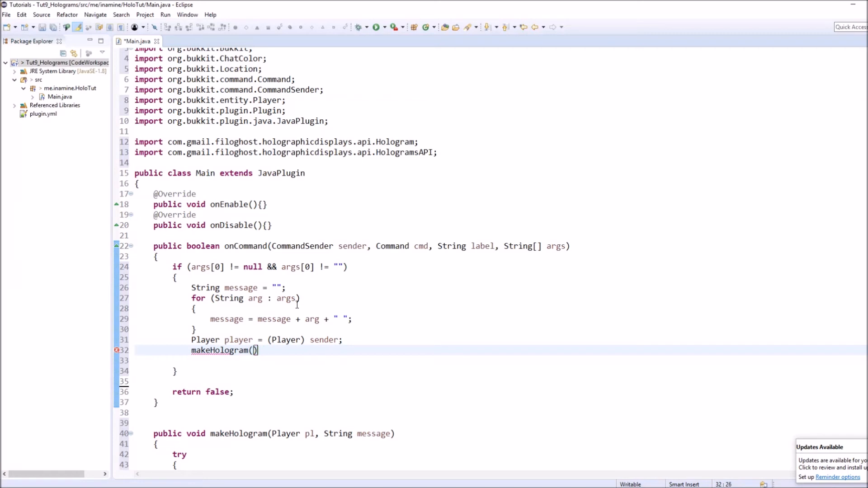
pyautogui.write('player, me')
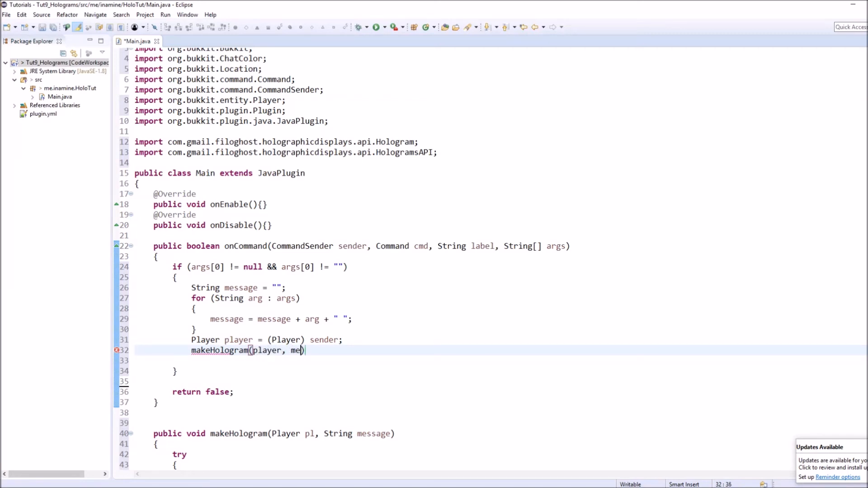
pyautogui.write('ssage);')
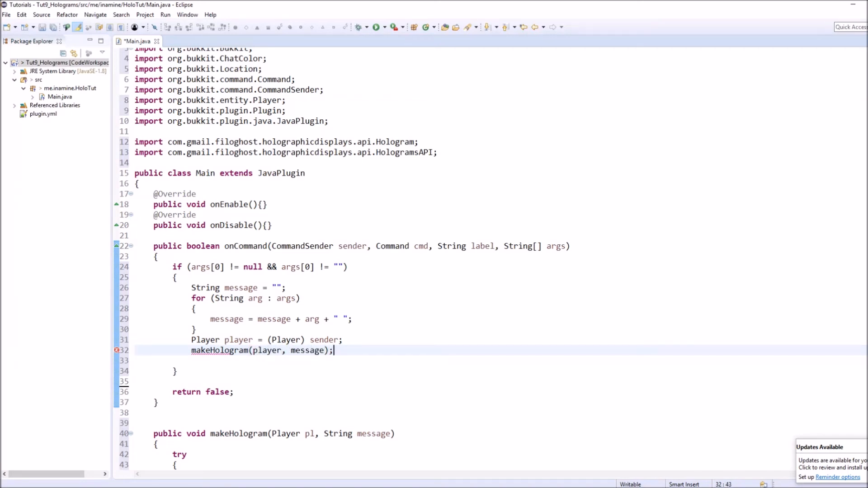
pyautogui.write('return true;')
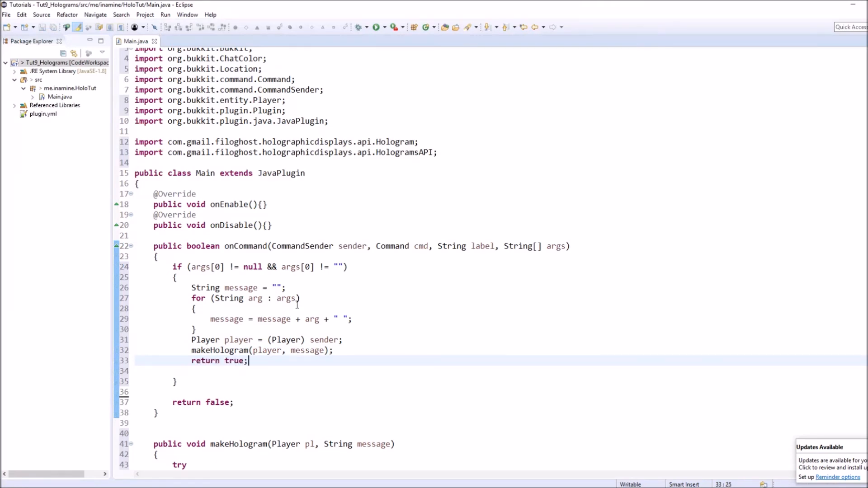
pyautogui.scroll(-3)
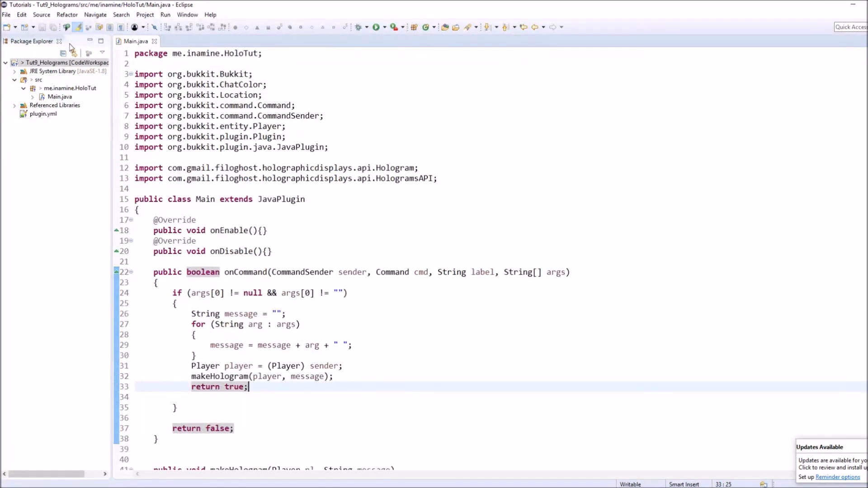
# Choose Export... for the Tut9_Holograms project in Package Explorer
pyautogui.rightClick(66, 62)
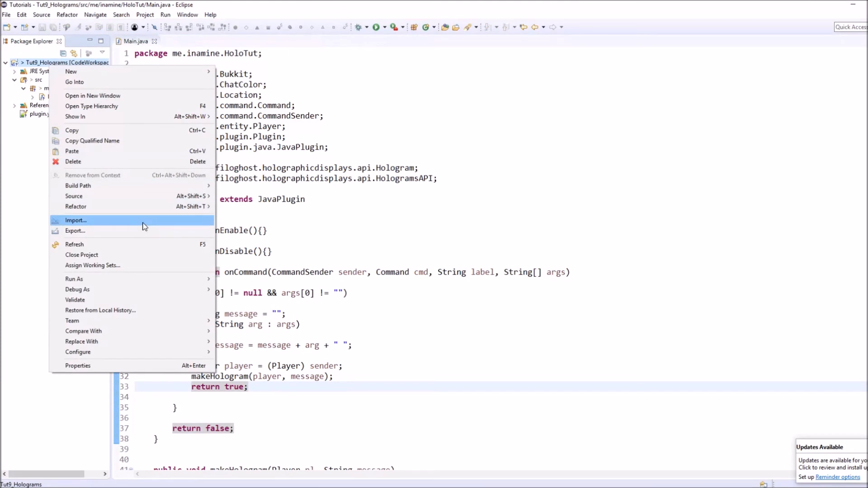
pyautogui.click(75, 231)
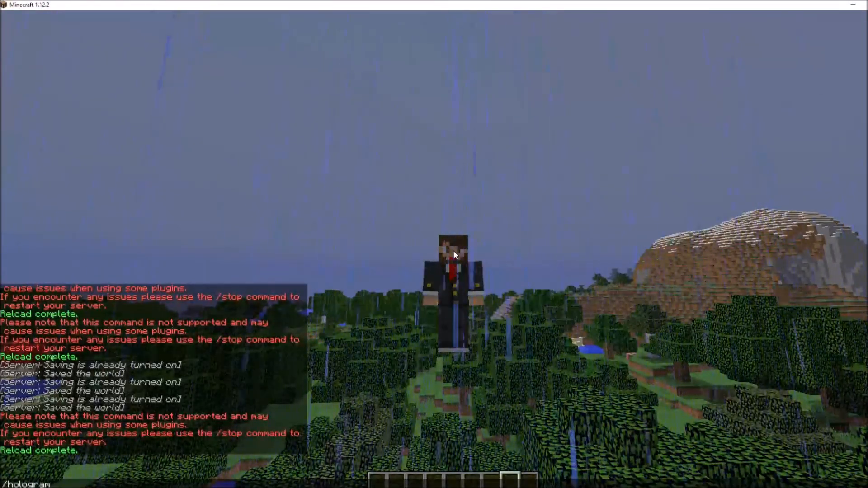
# Run /hologram Hey everyone! &4Do &aColors &5work? in Minecraft chat
pyautogui.write('Hey')
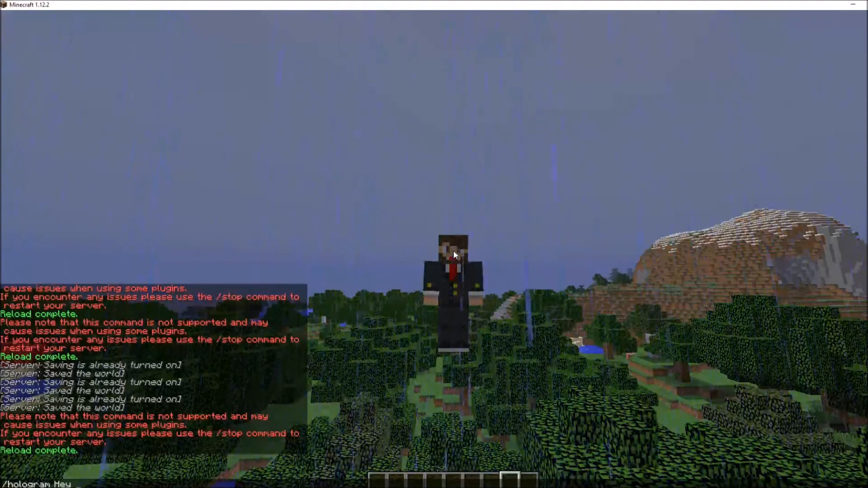
pyautogui.write('everyone!')
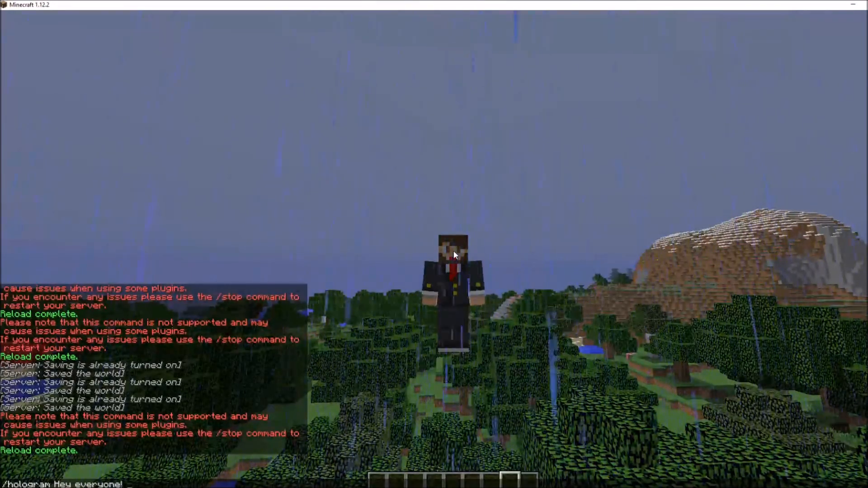
pyautogui.write('&4')
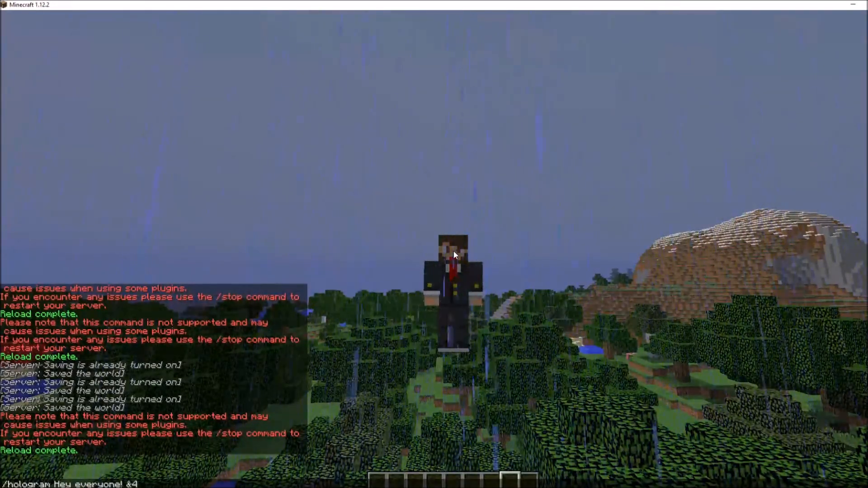
pyautogui.write('Do &aColors &5work?')
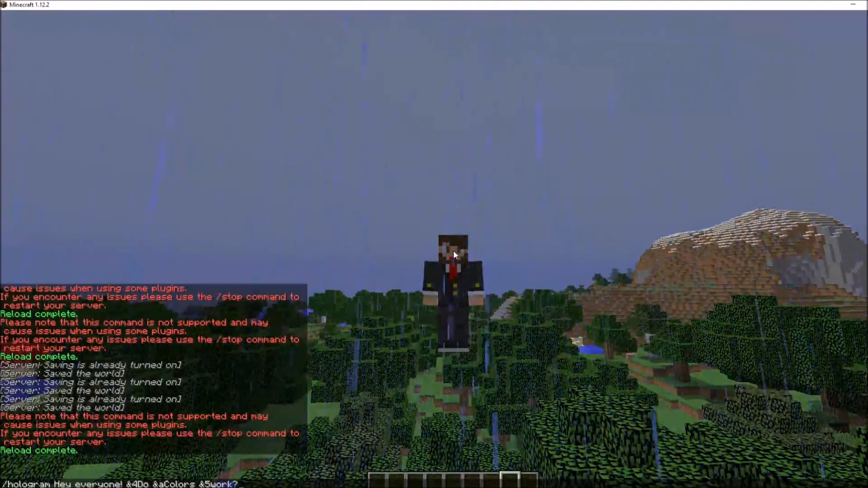
pyautogui.press('enter')
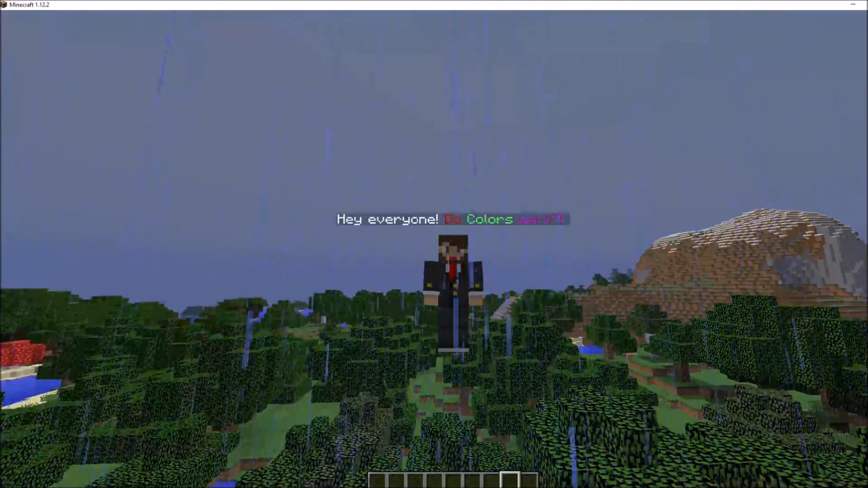